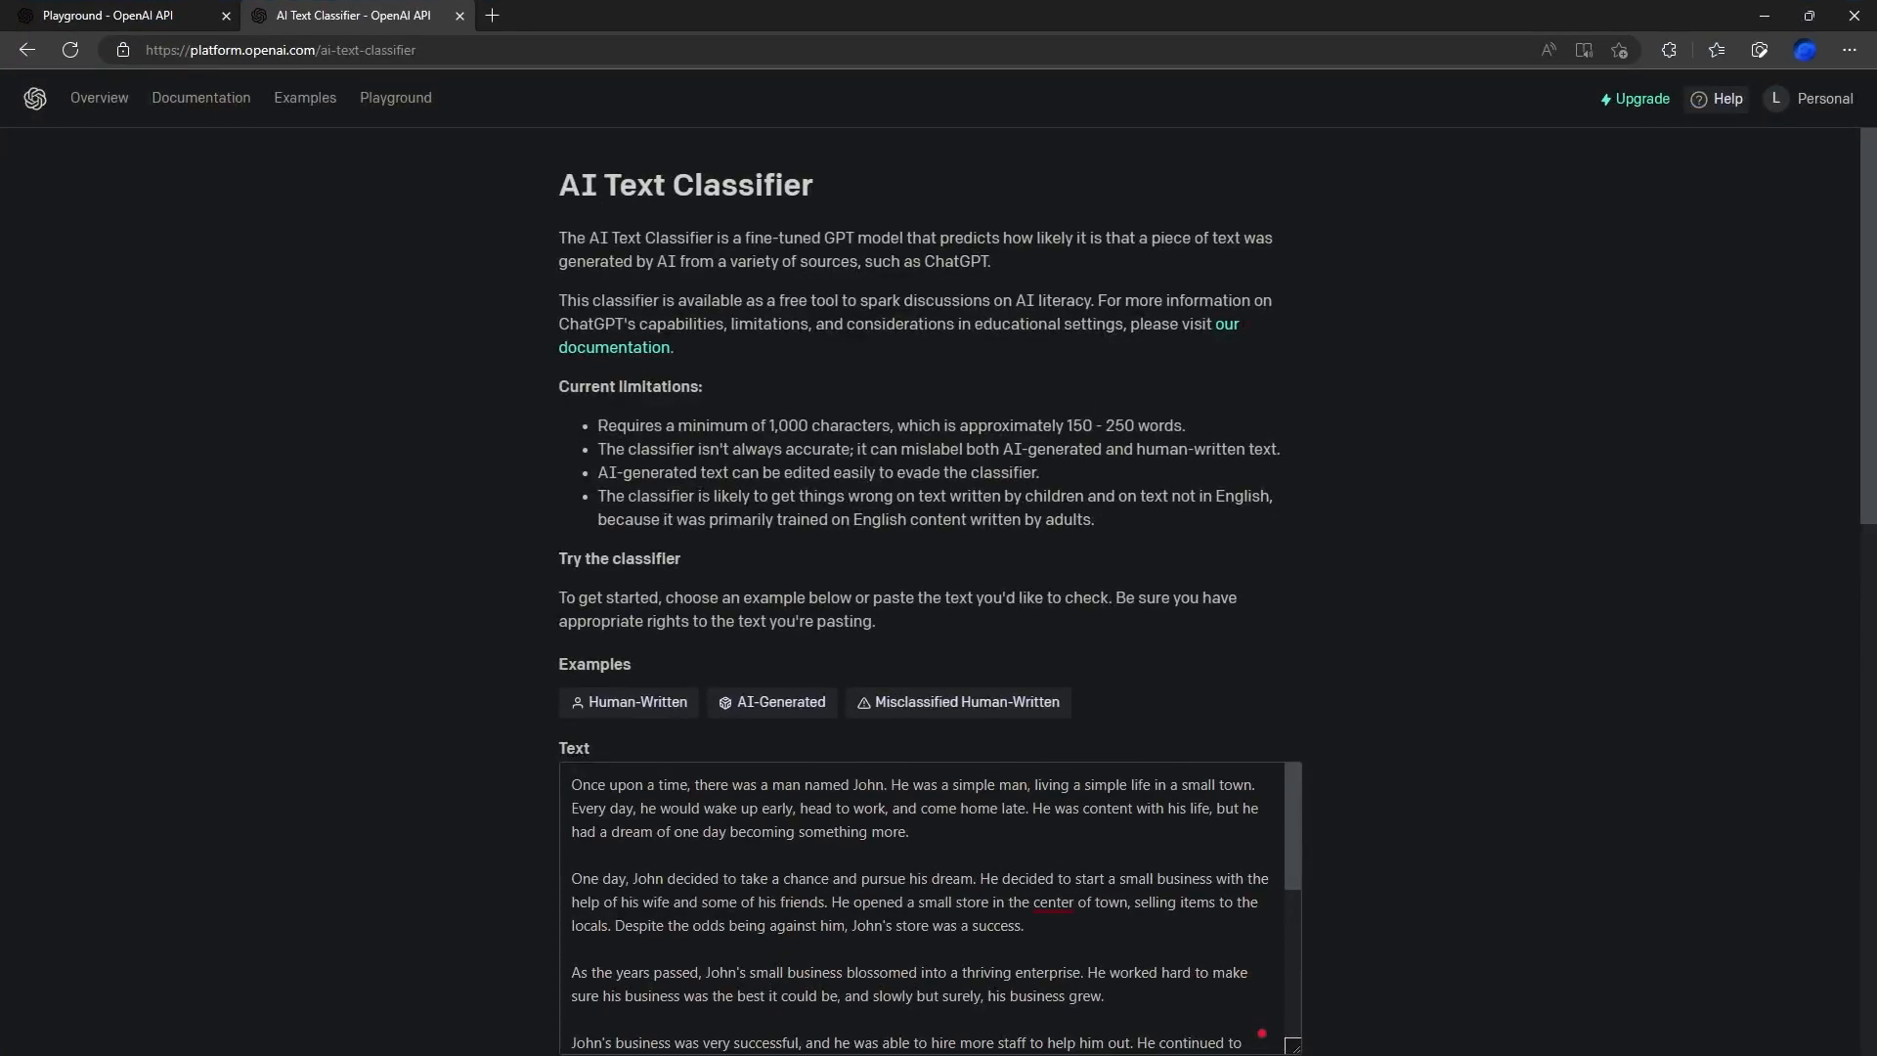
pyautogui.moveTo(1434, 742)
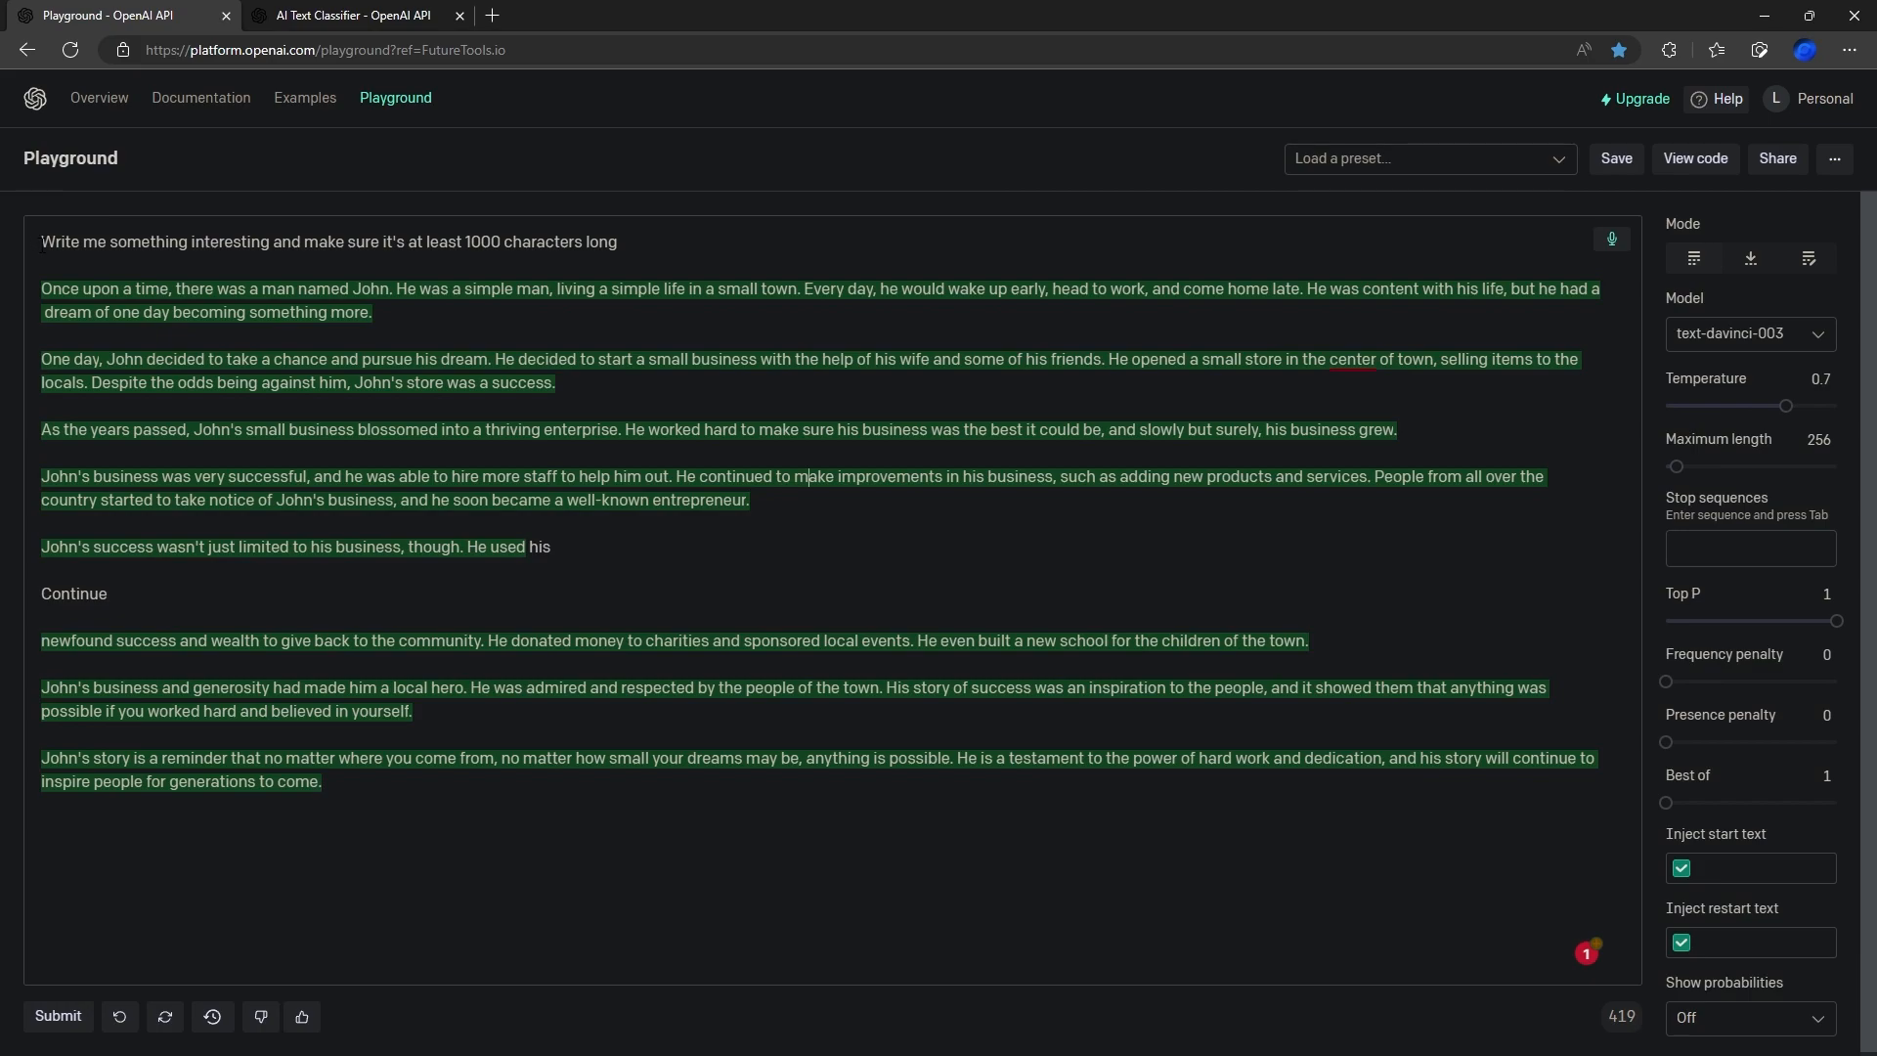
pyautogui.moveTo(57, 186)
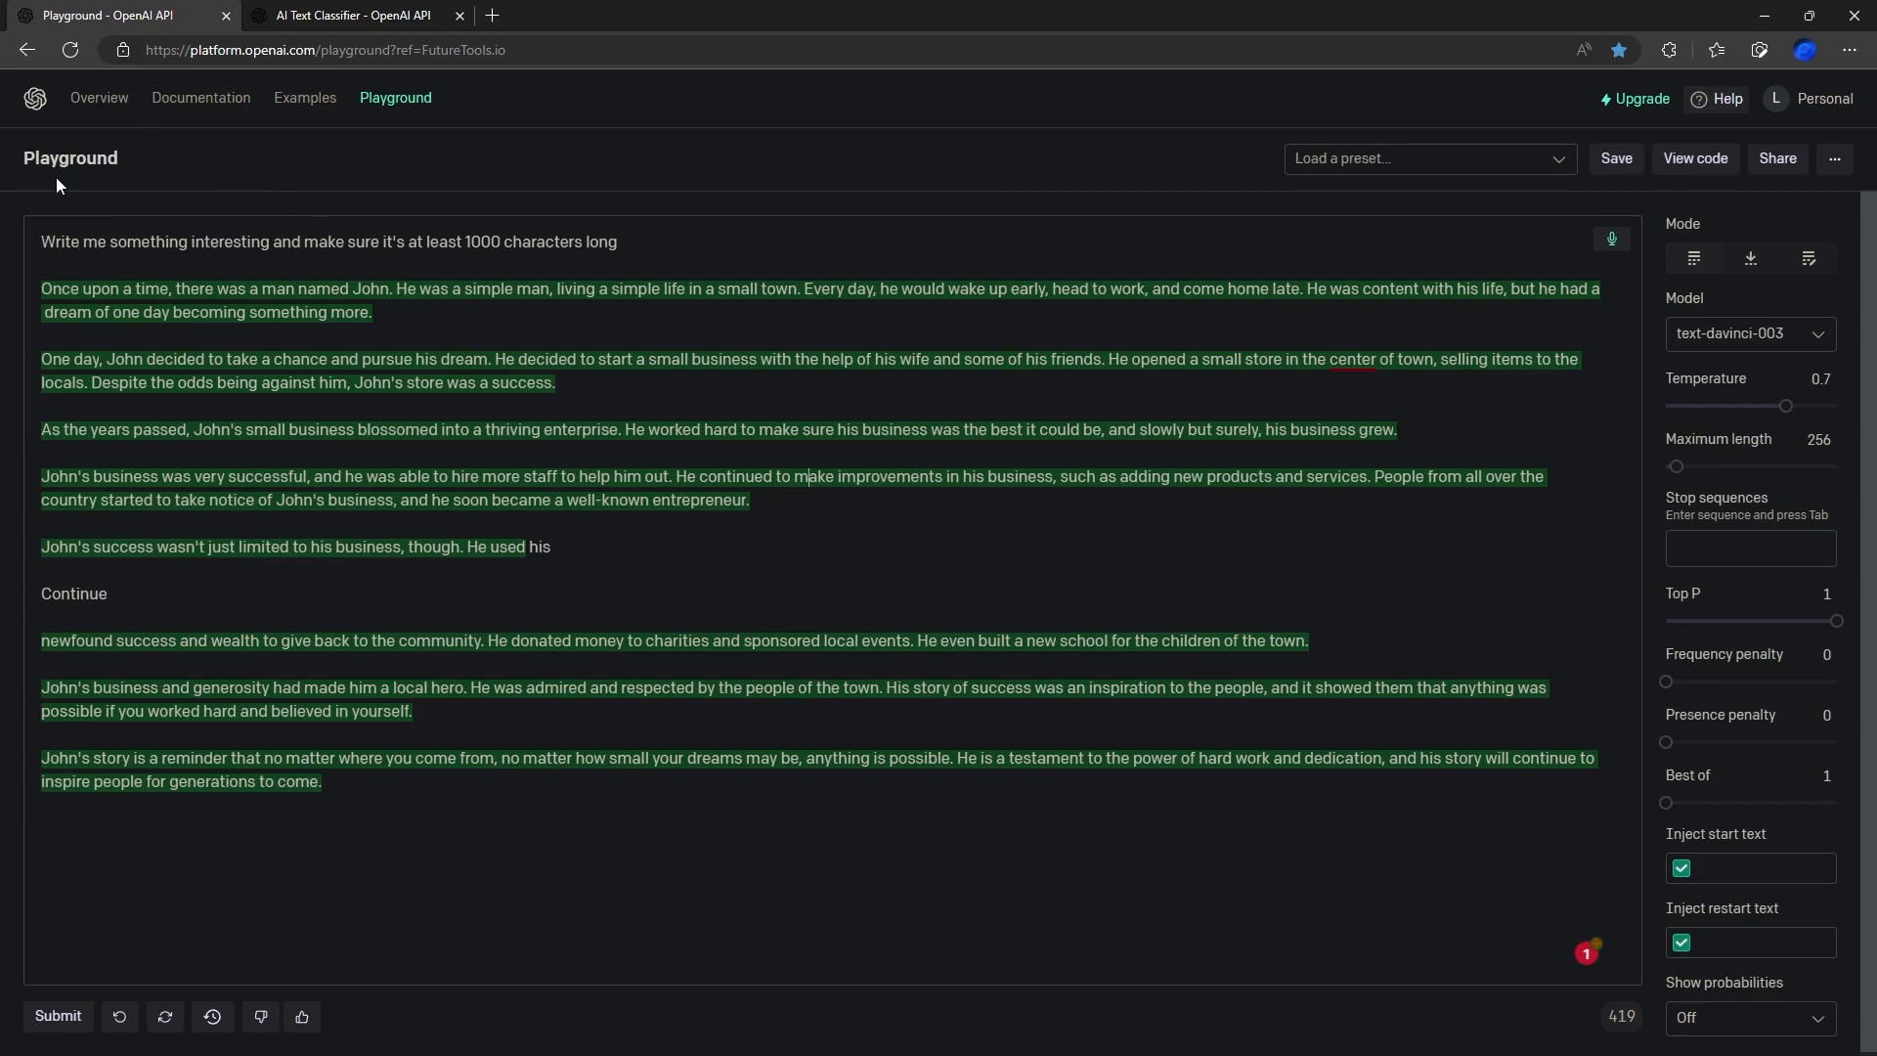
pyautogui.moveTo(165, 165)
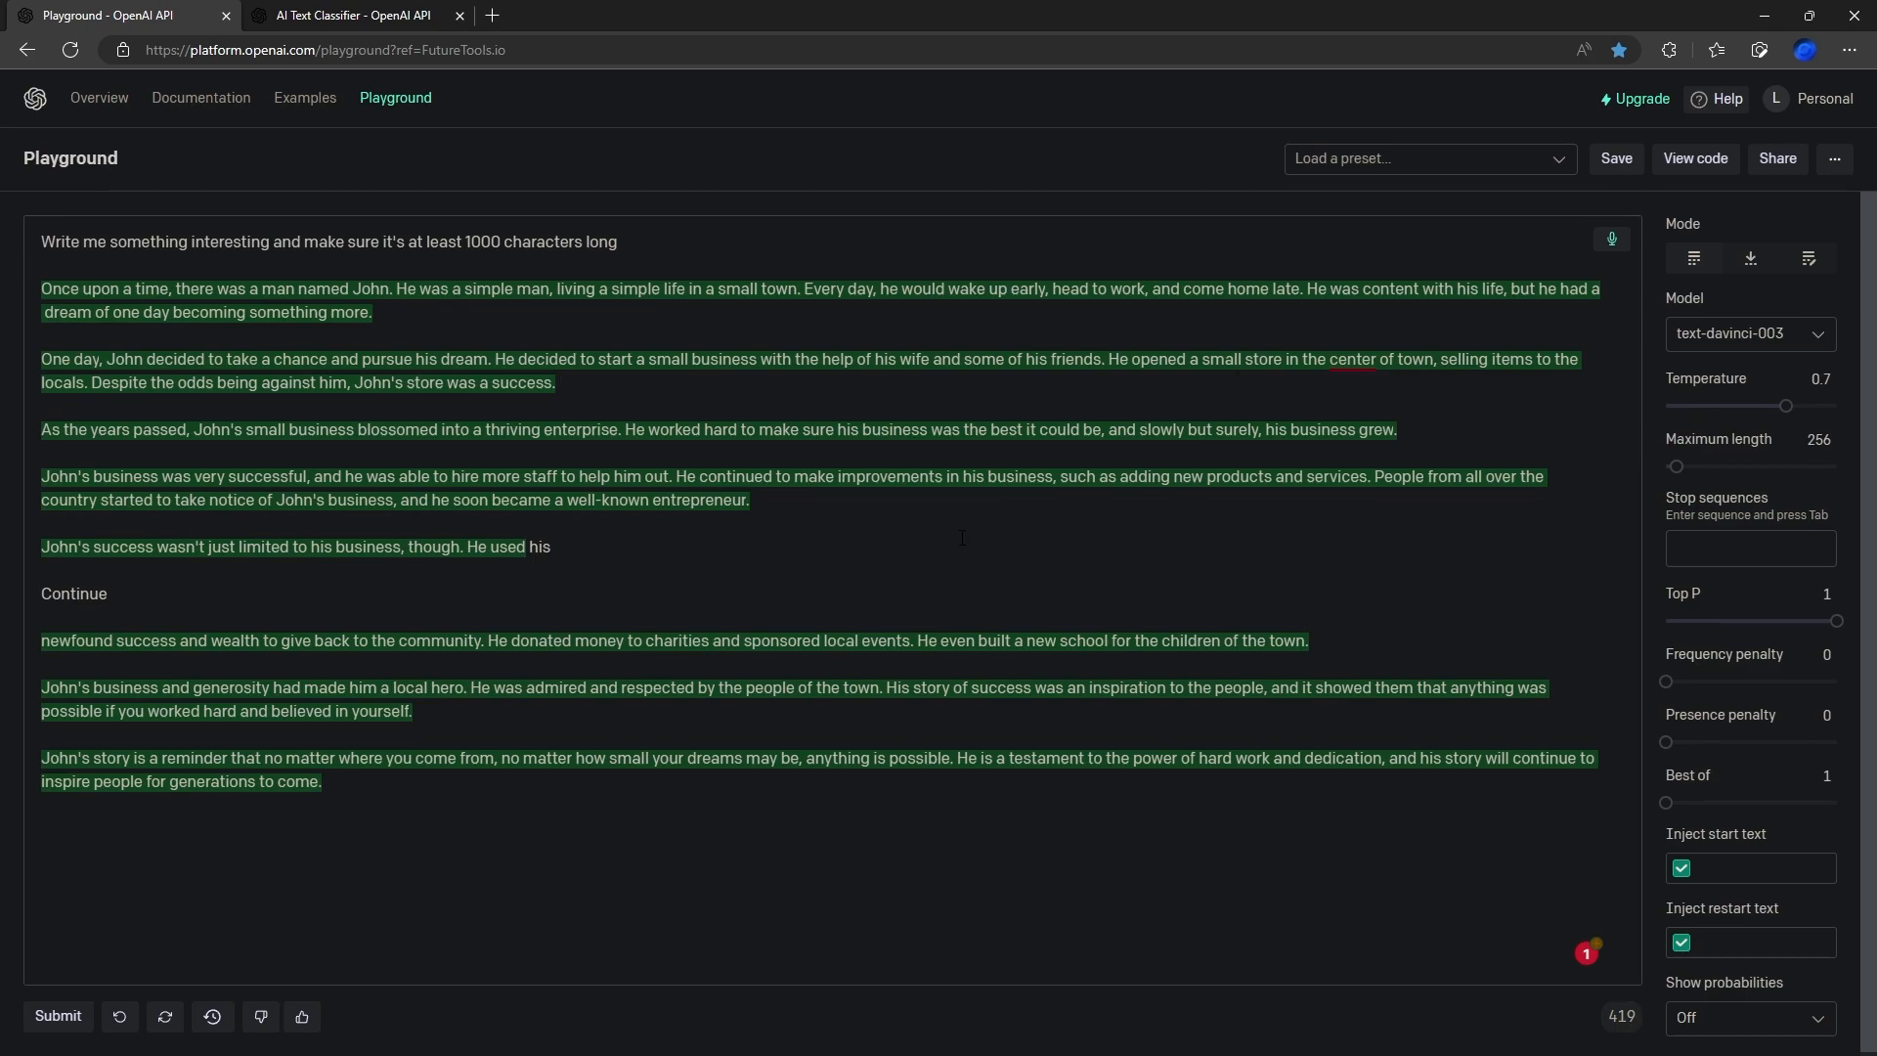
pyautogui.click(347, 16)
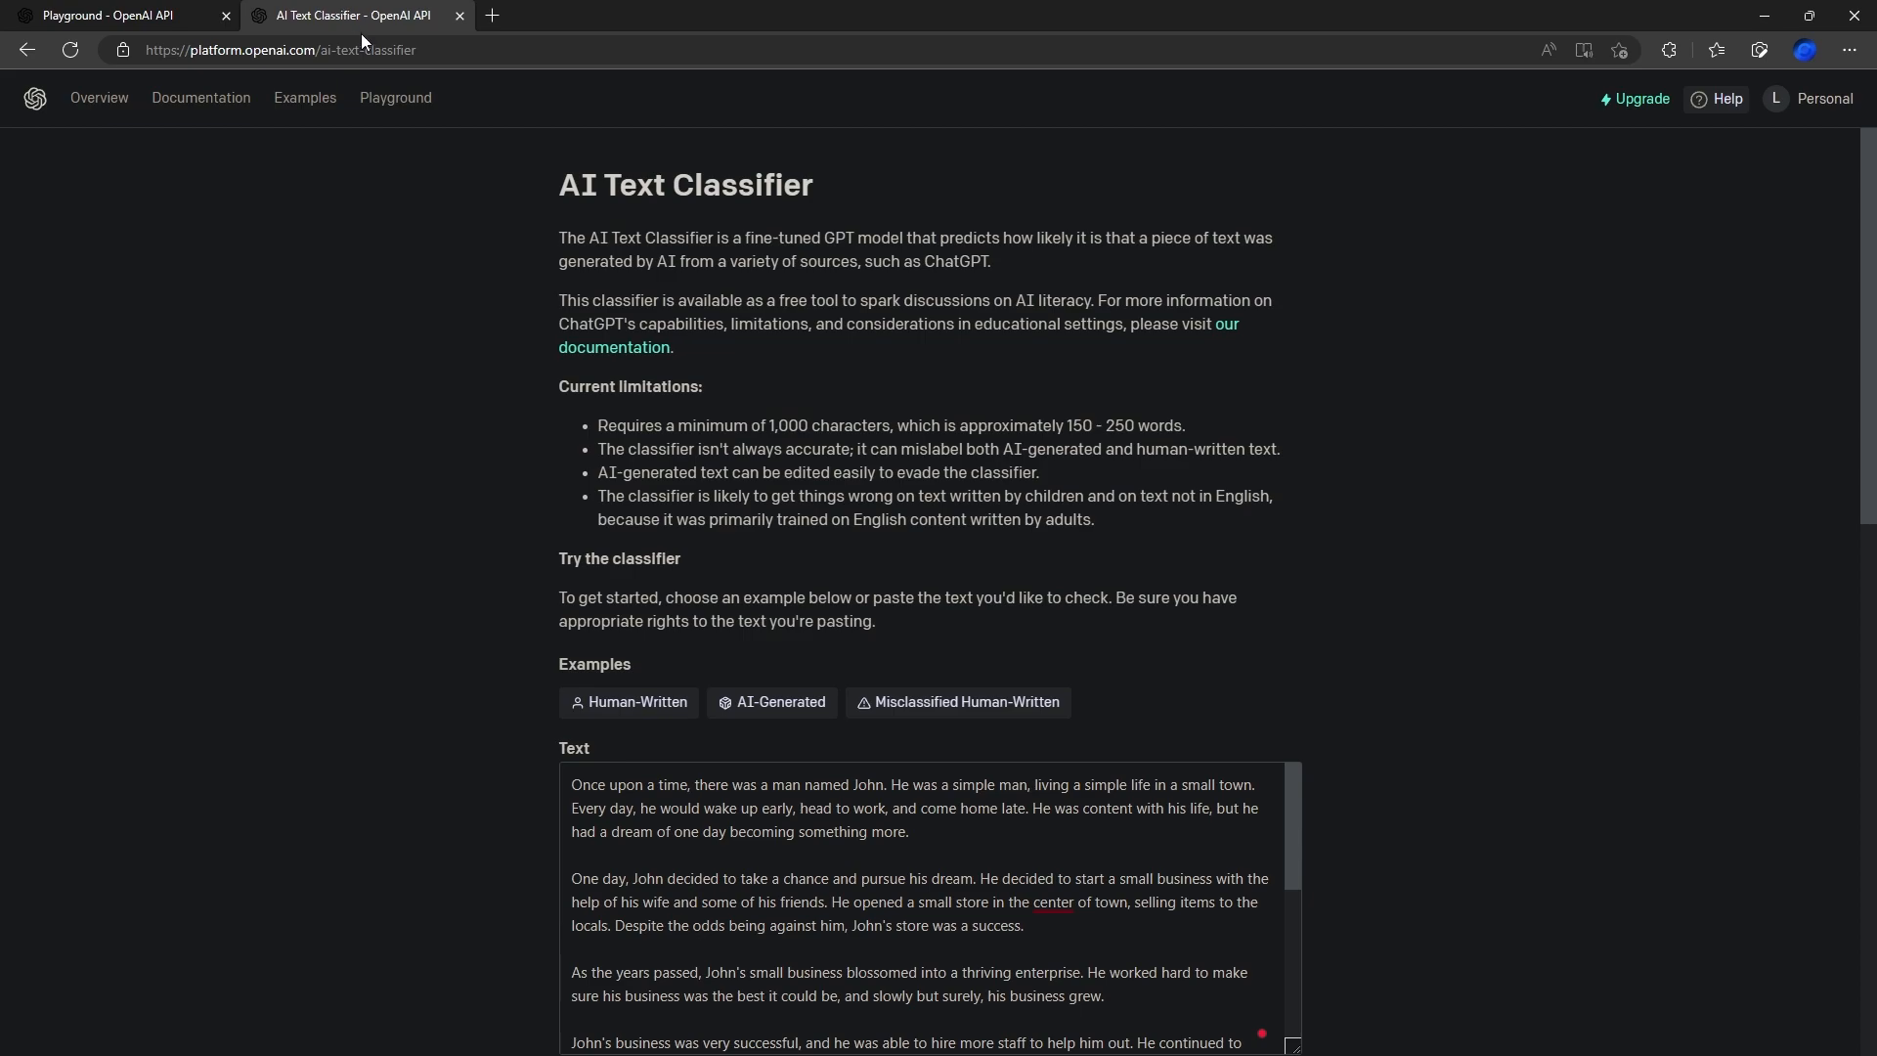
pyautogui.moveTo(407, 346)
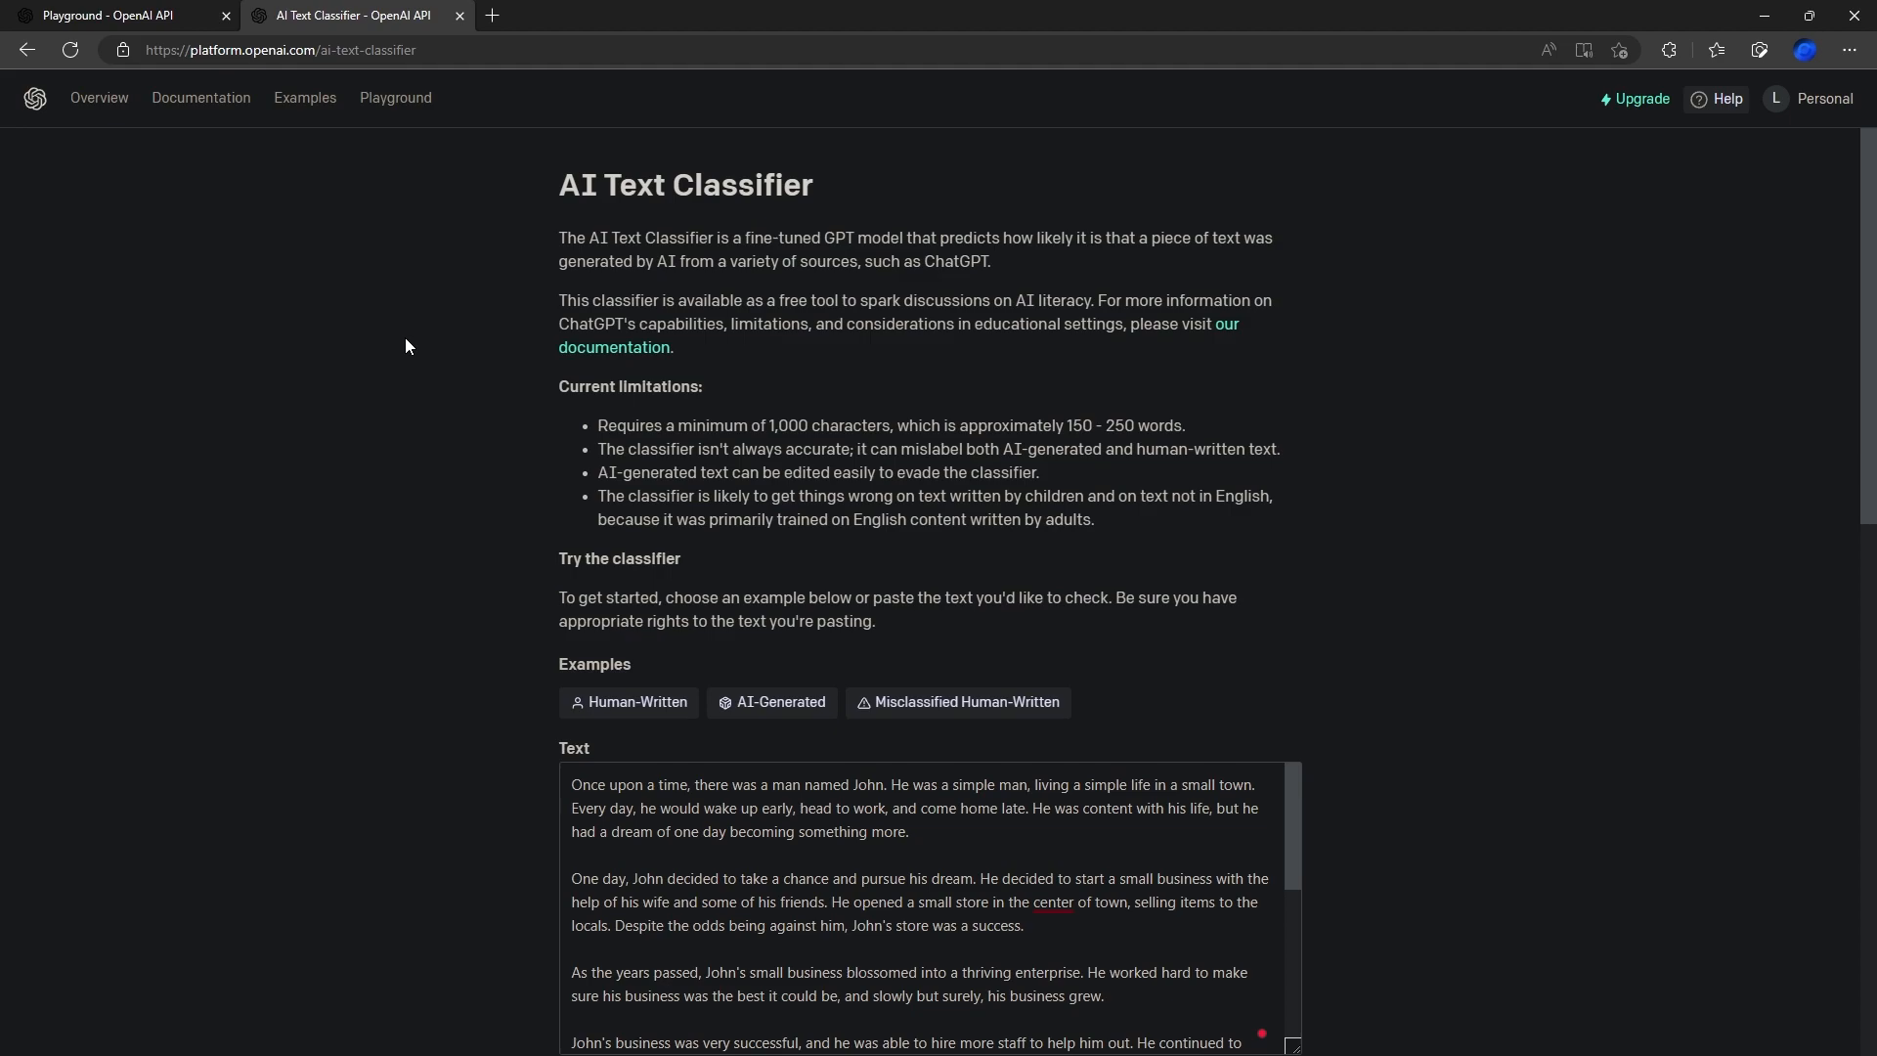
pyautogui.moveTo(363, 273)
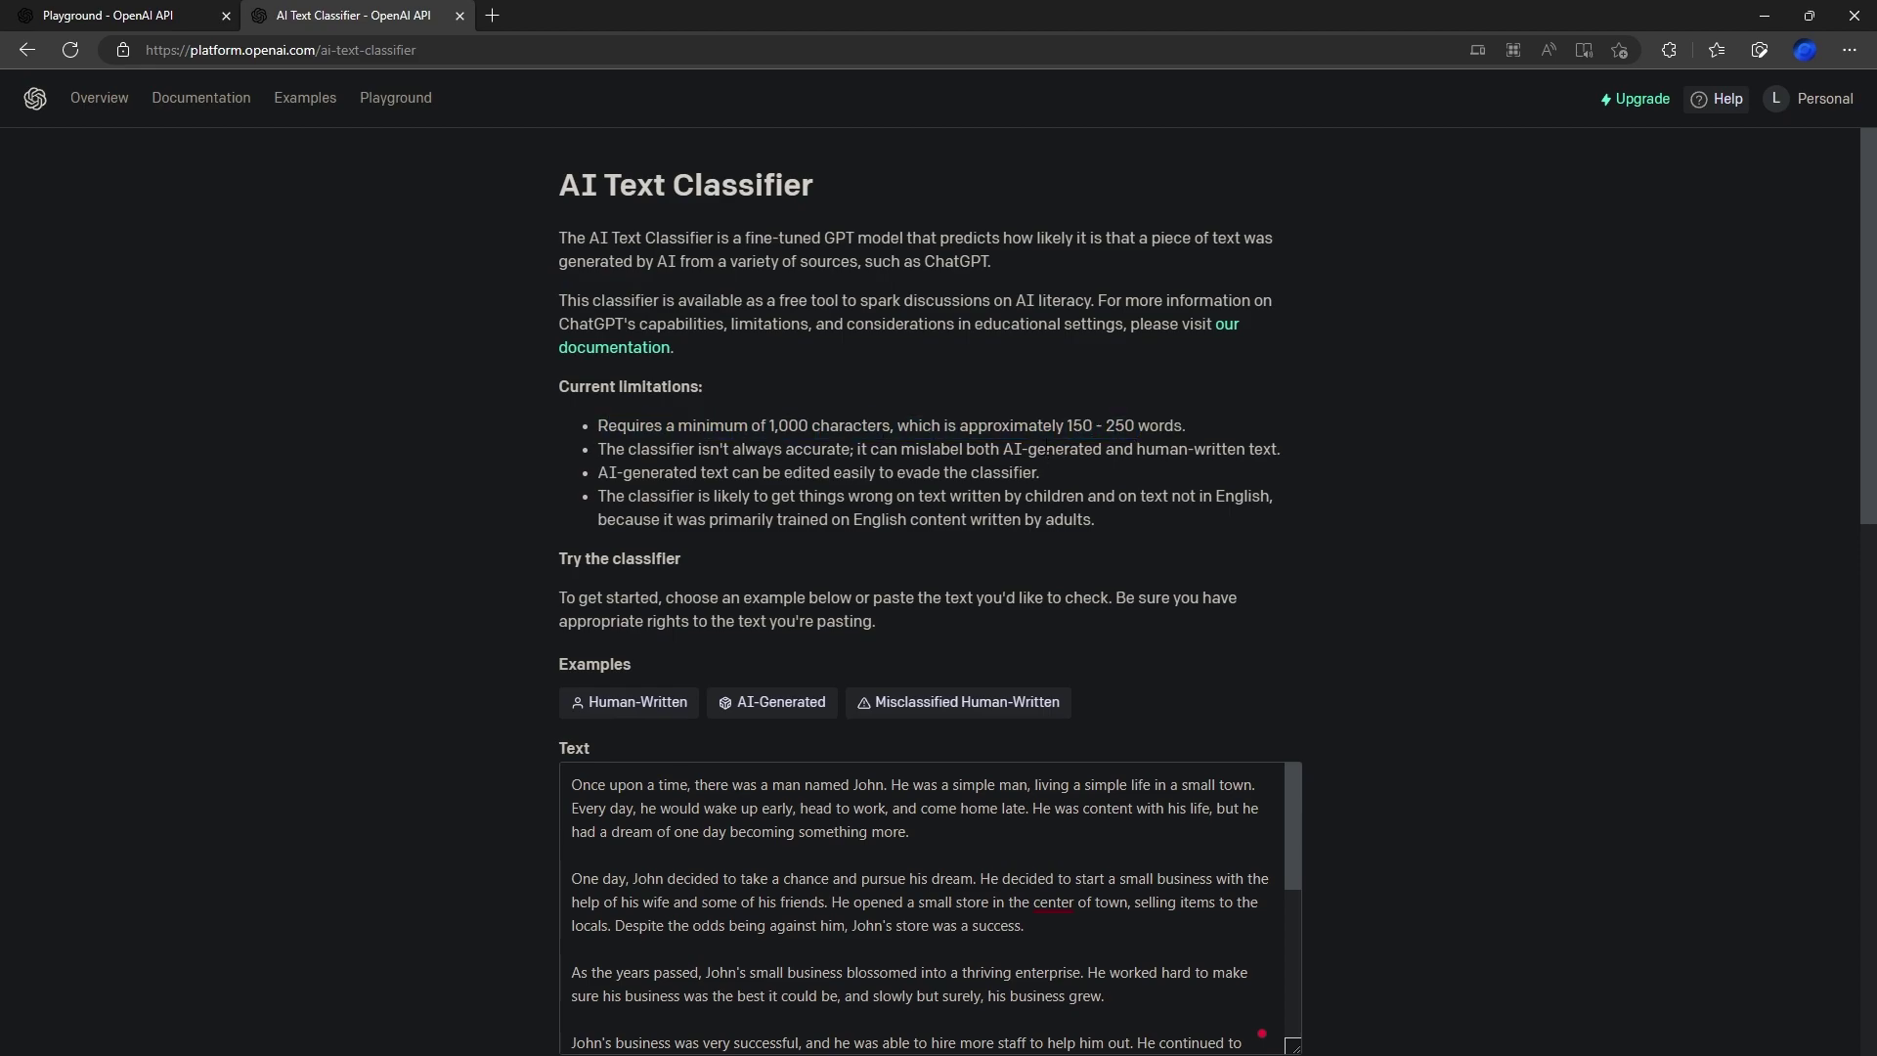
pyautogui.doubleClick(1099, 425)
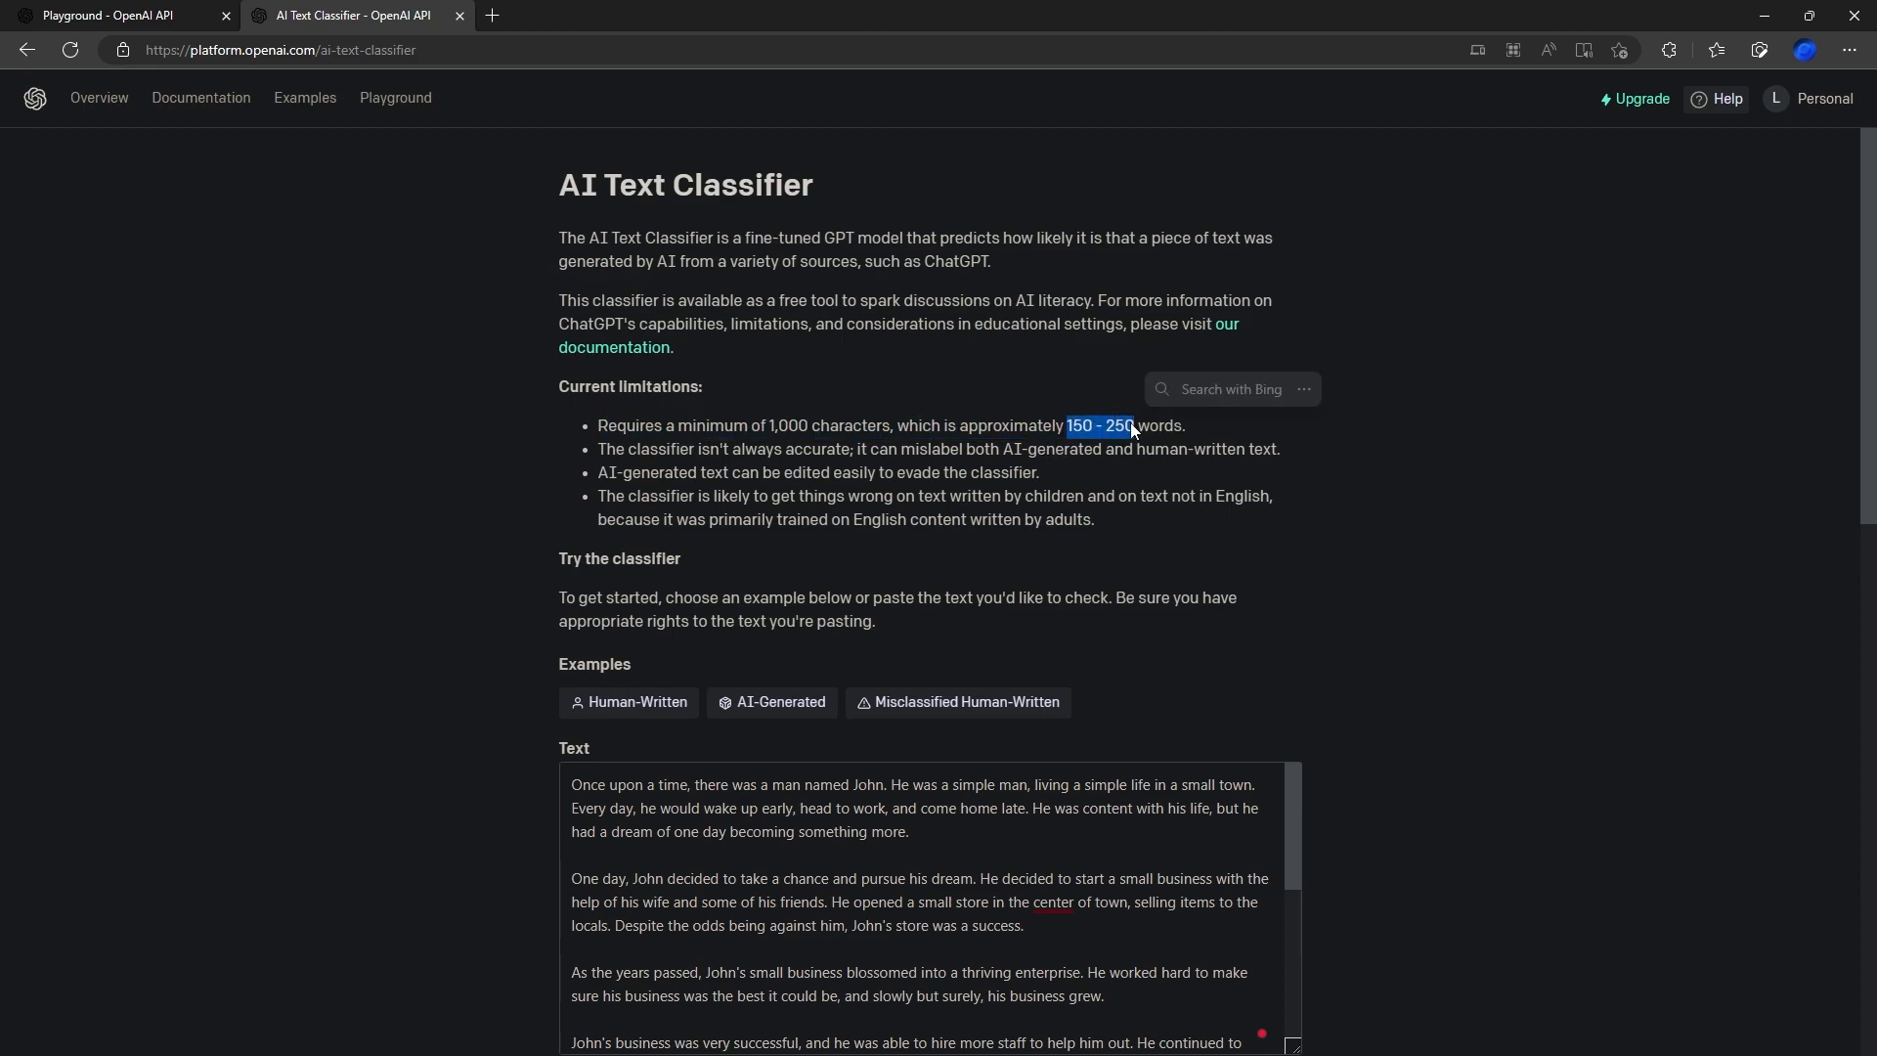
pyautogui.click(838, 539)
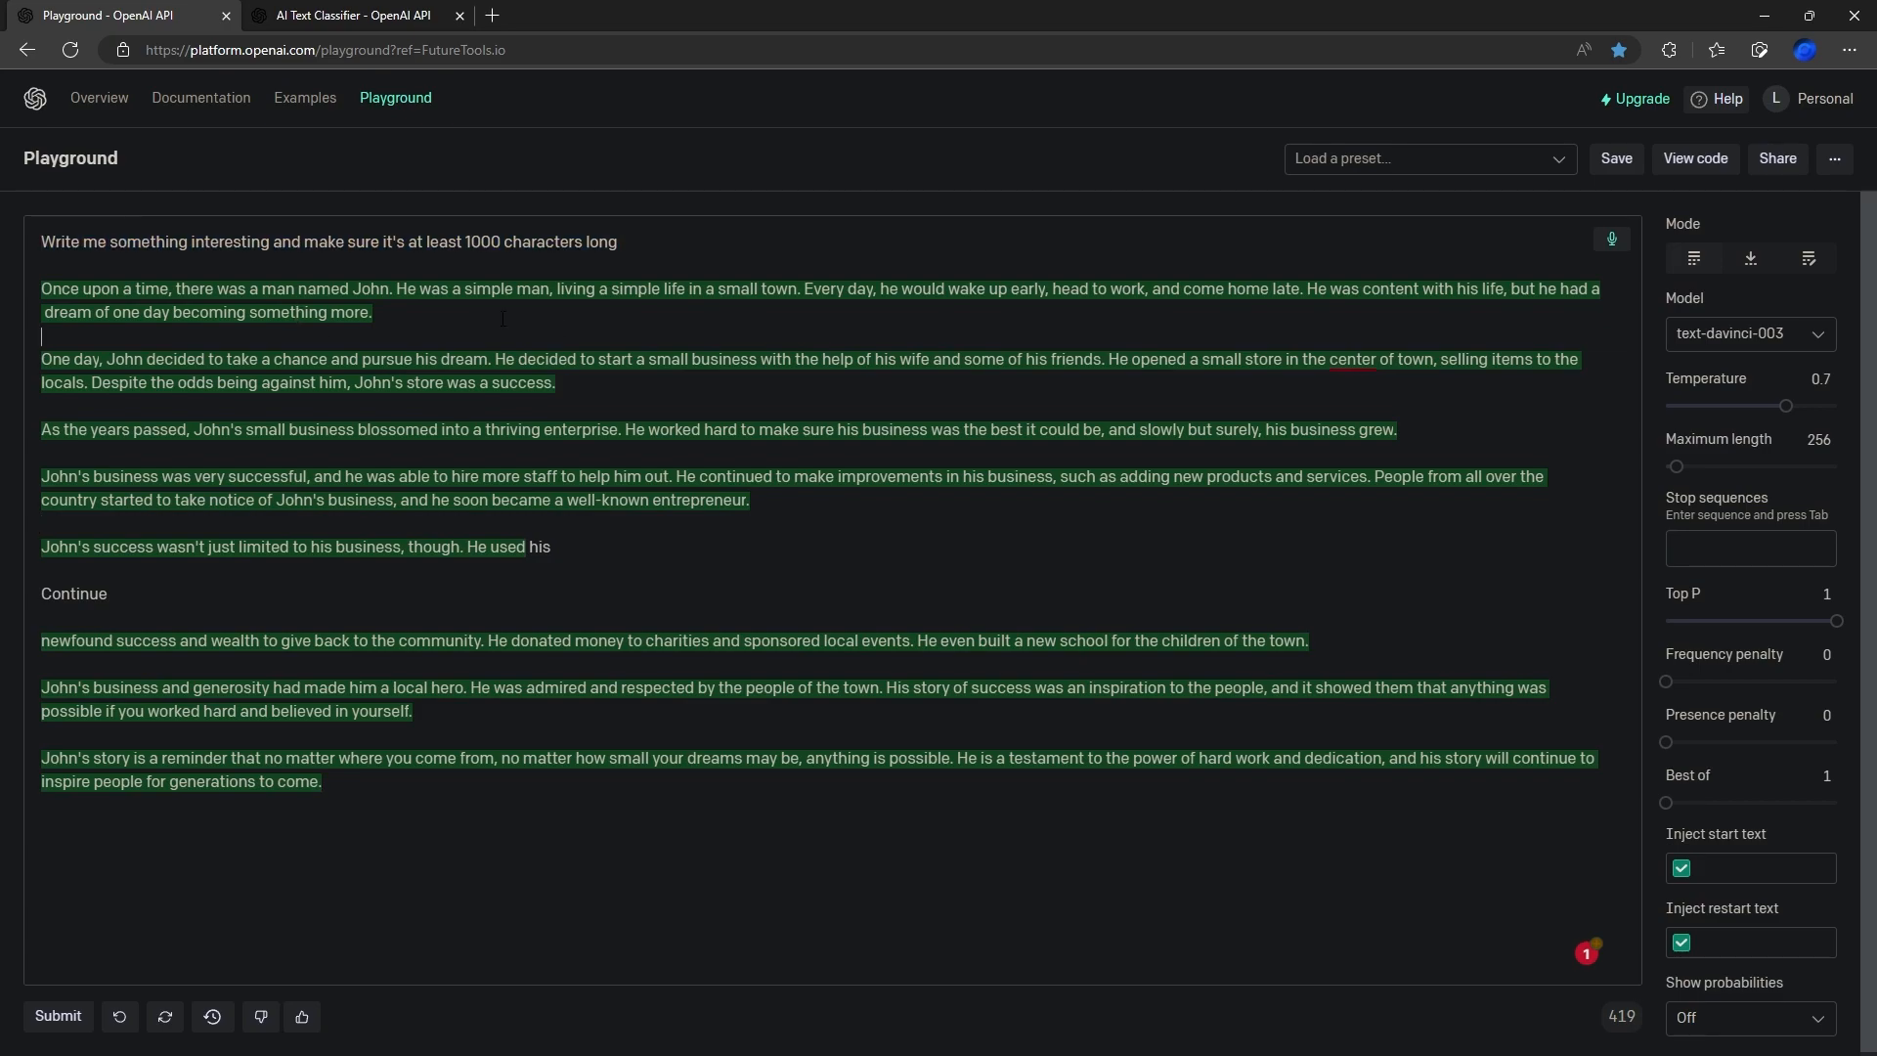
# - Return to AI Text Classifier and scroll to its 'possibly AI-generated' verdict on the John story
pyautogui.click(351, 16)
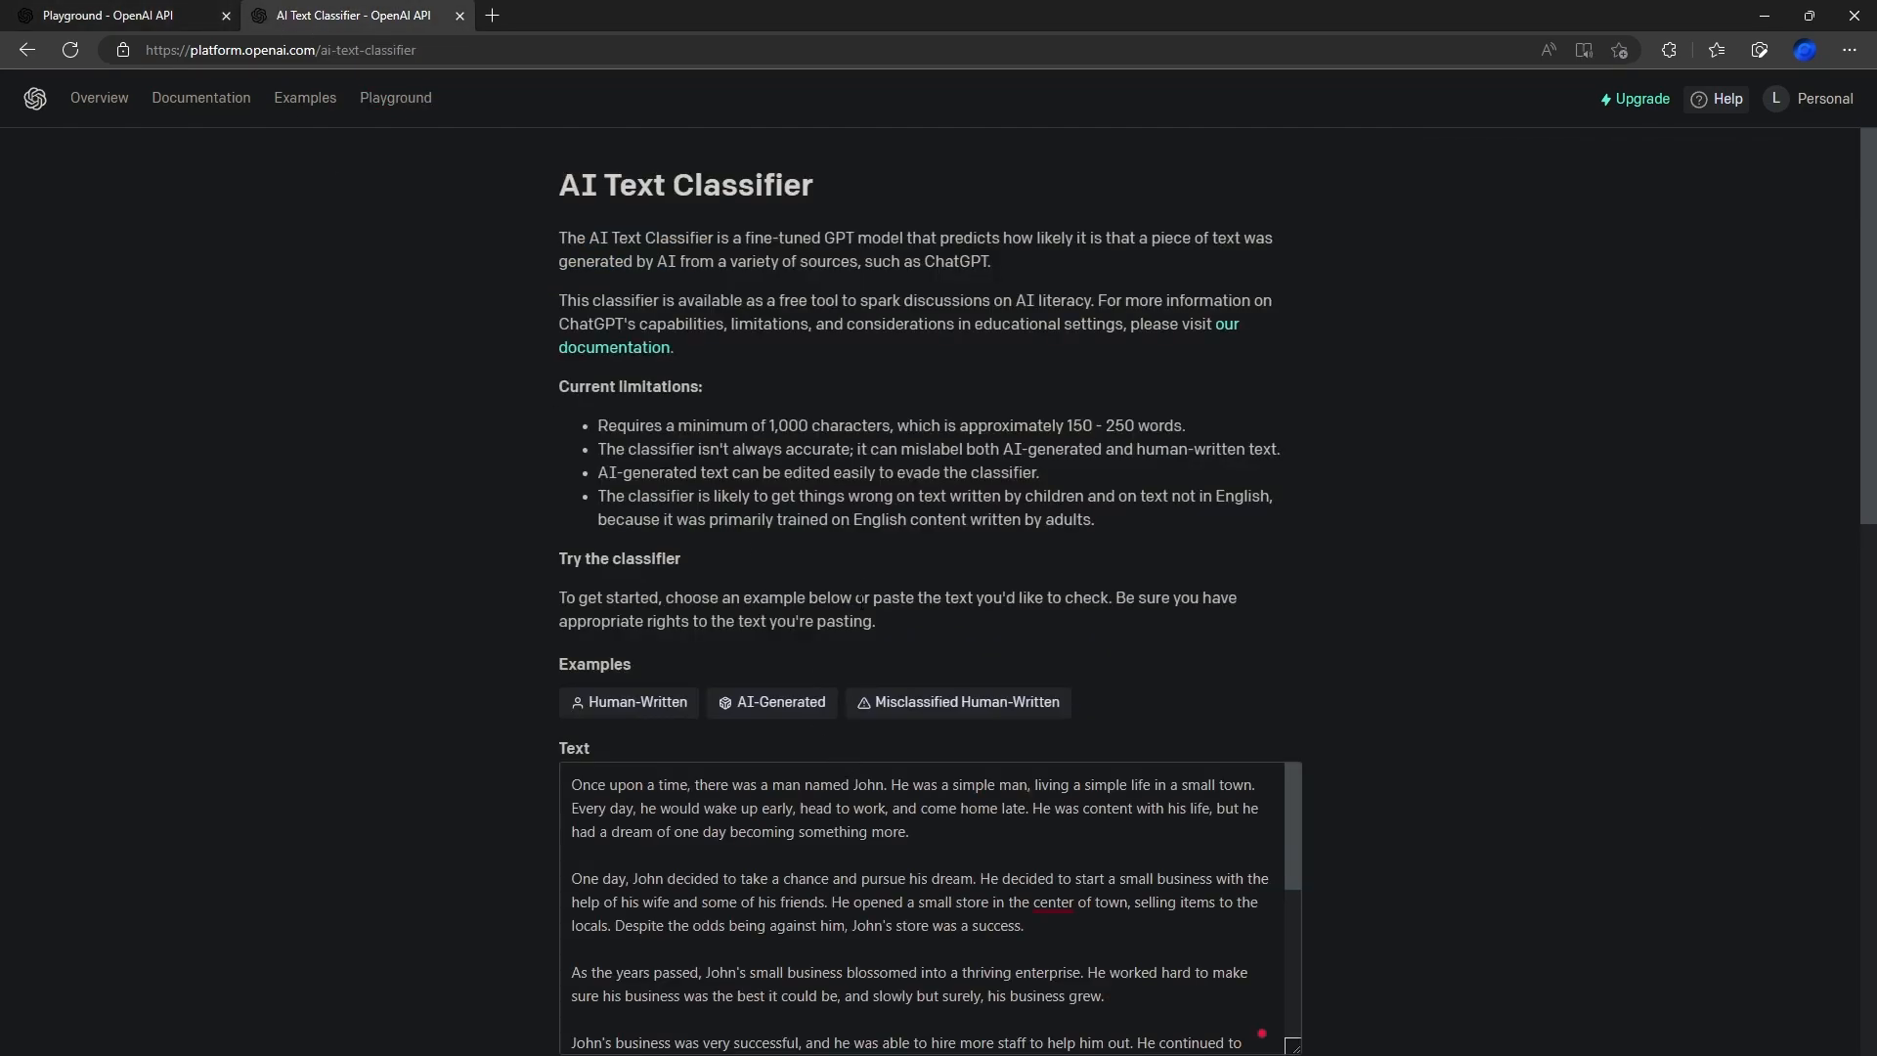
pyautogui.scroll(-3)
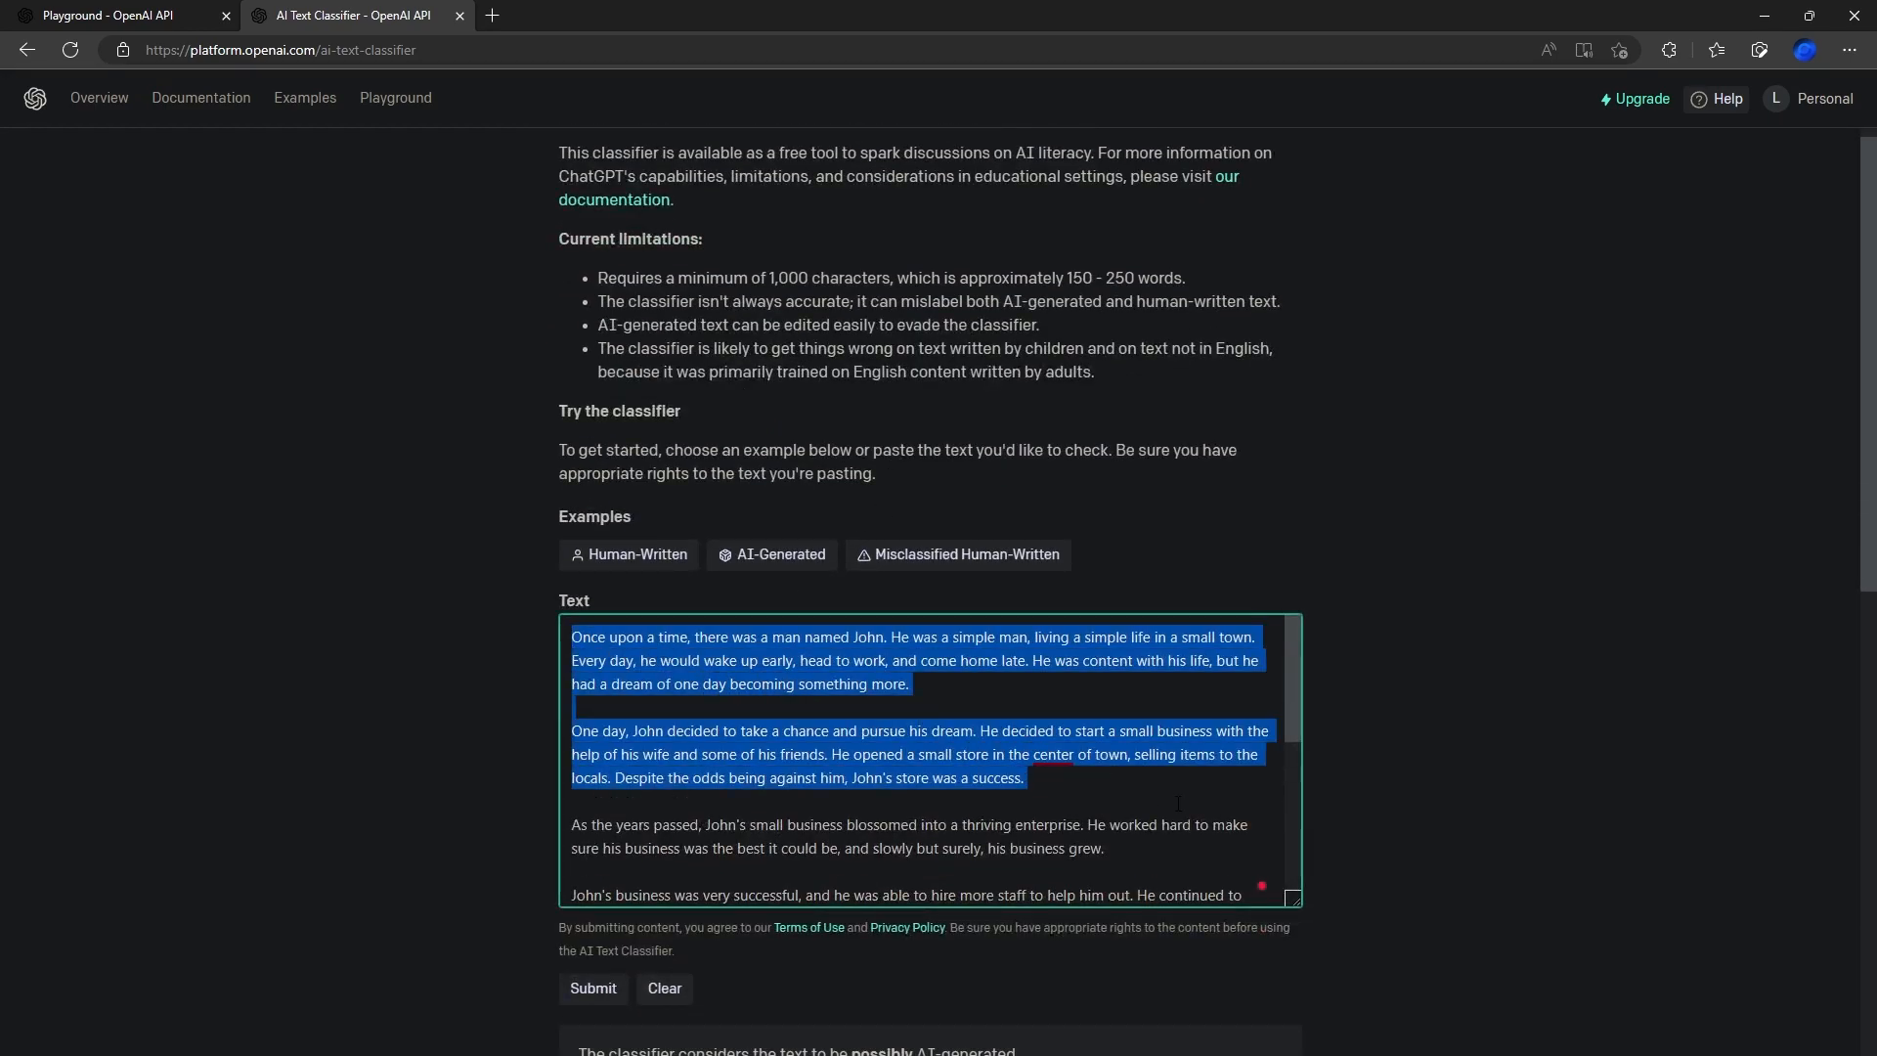
pyautogui.scroll(-3)
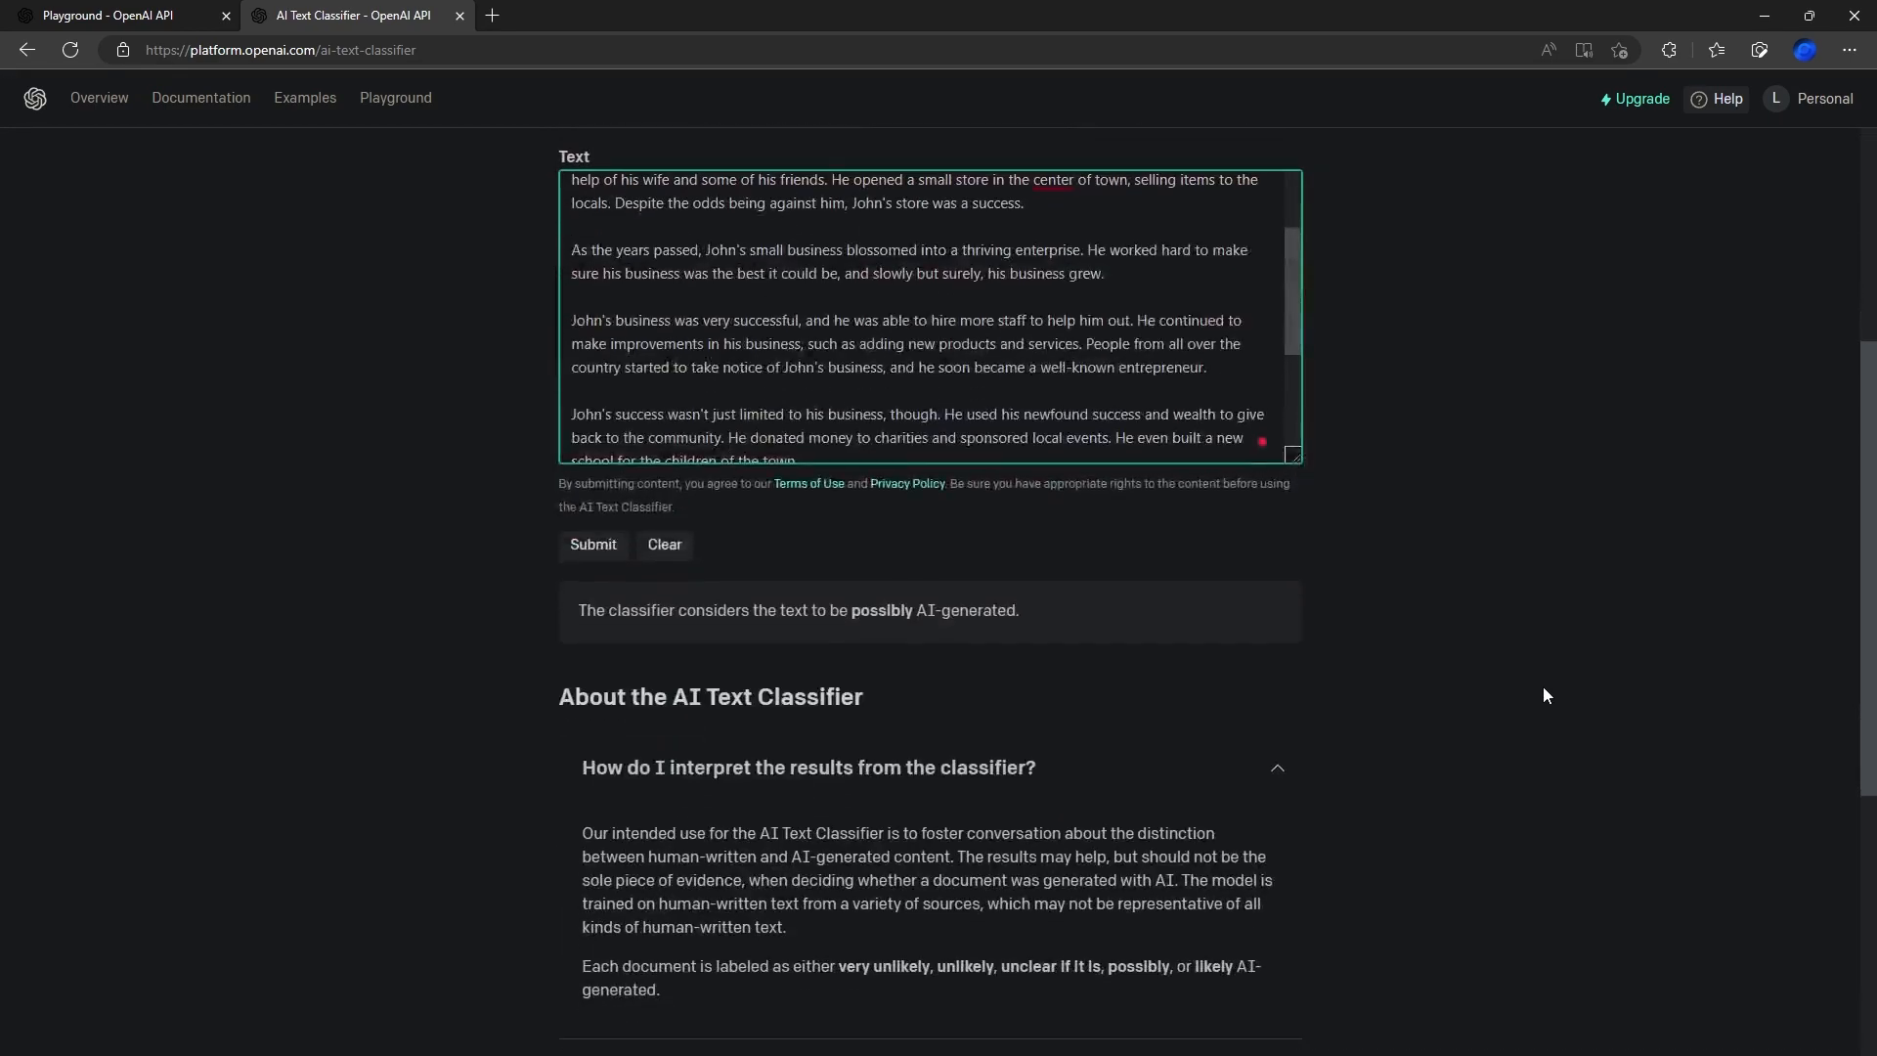
pyautogui.click(574, 225)
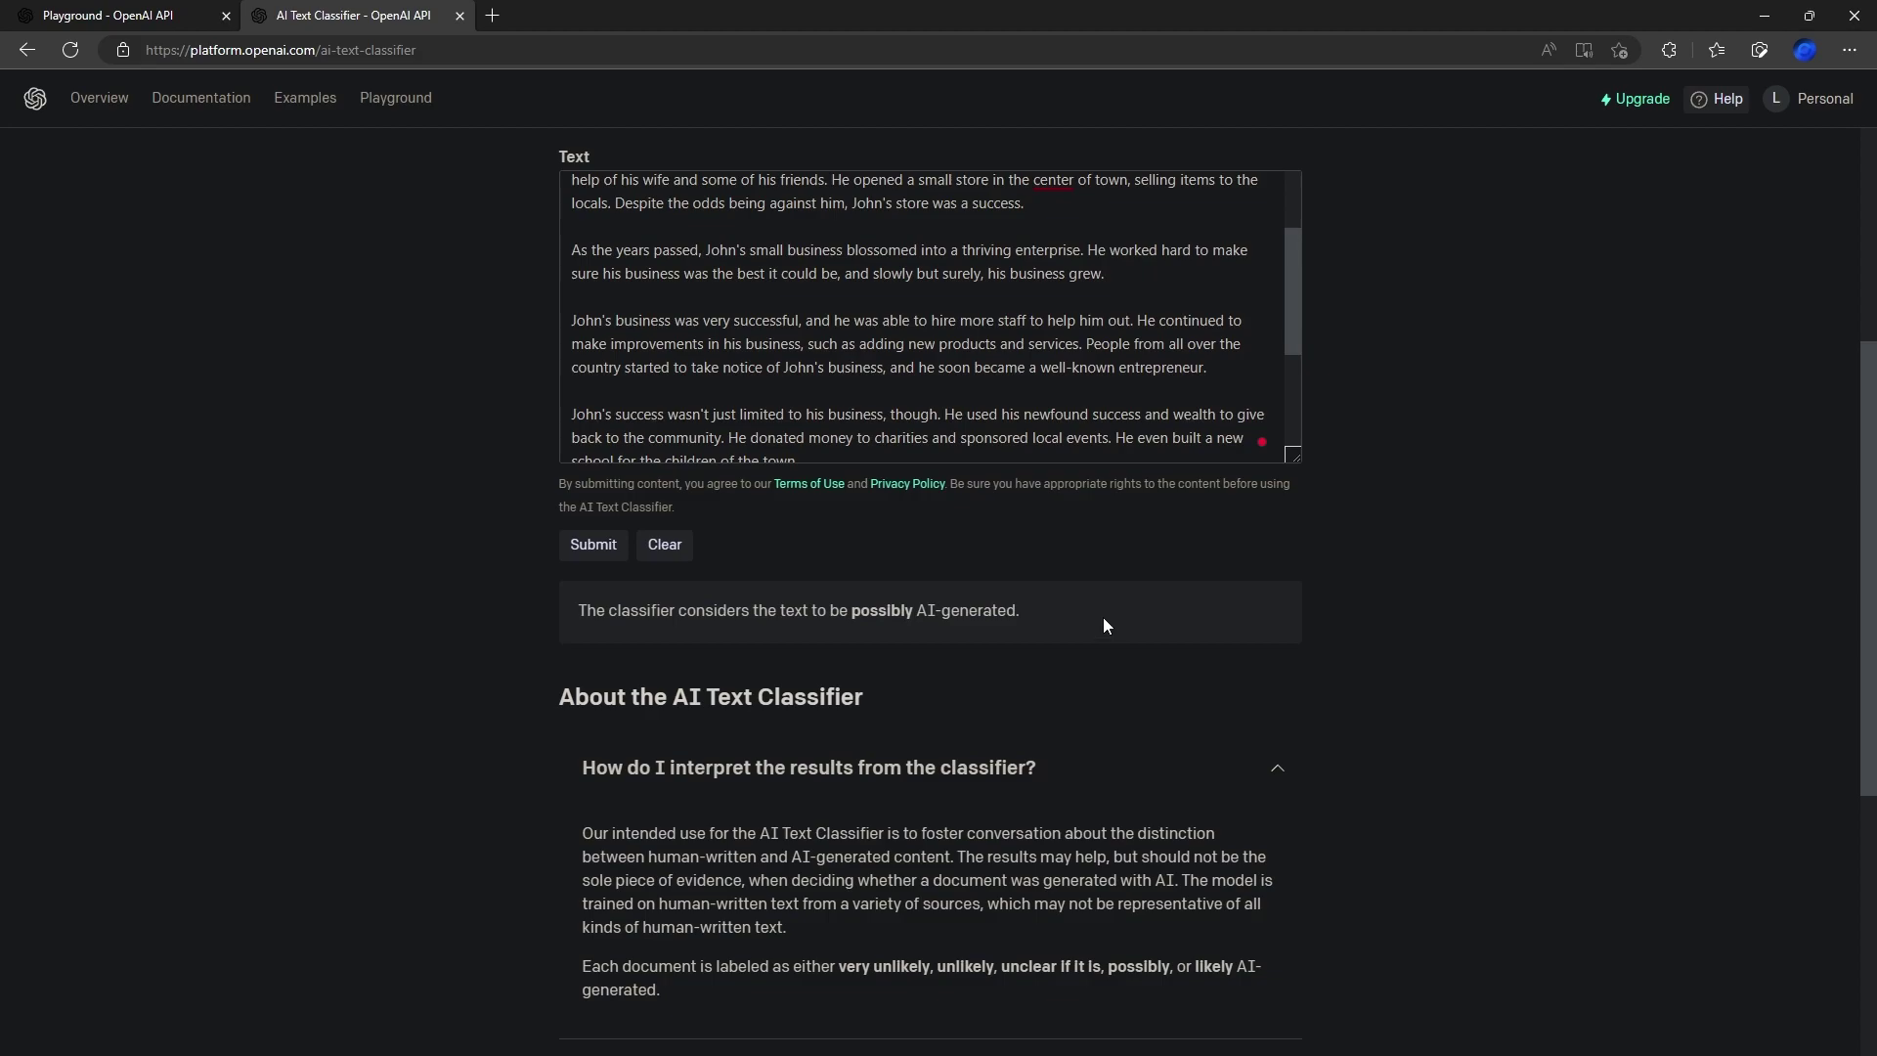
pyautogui.moveTo(1059, 624)
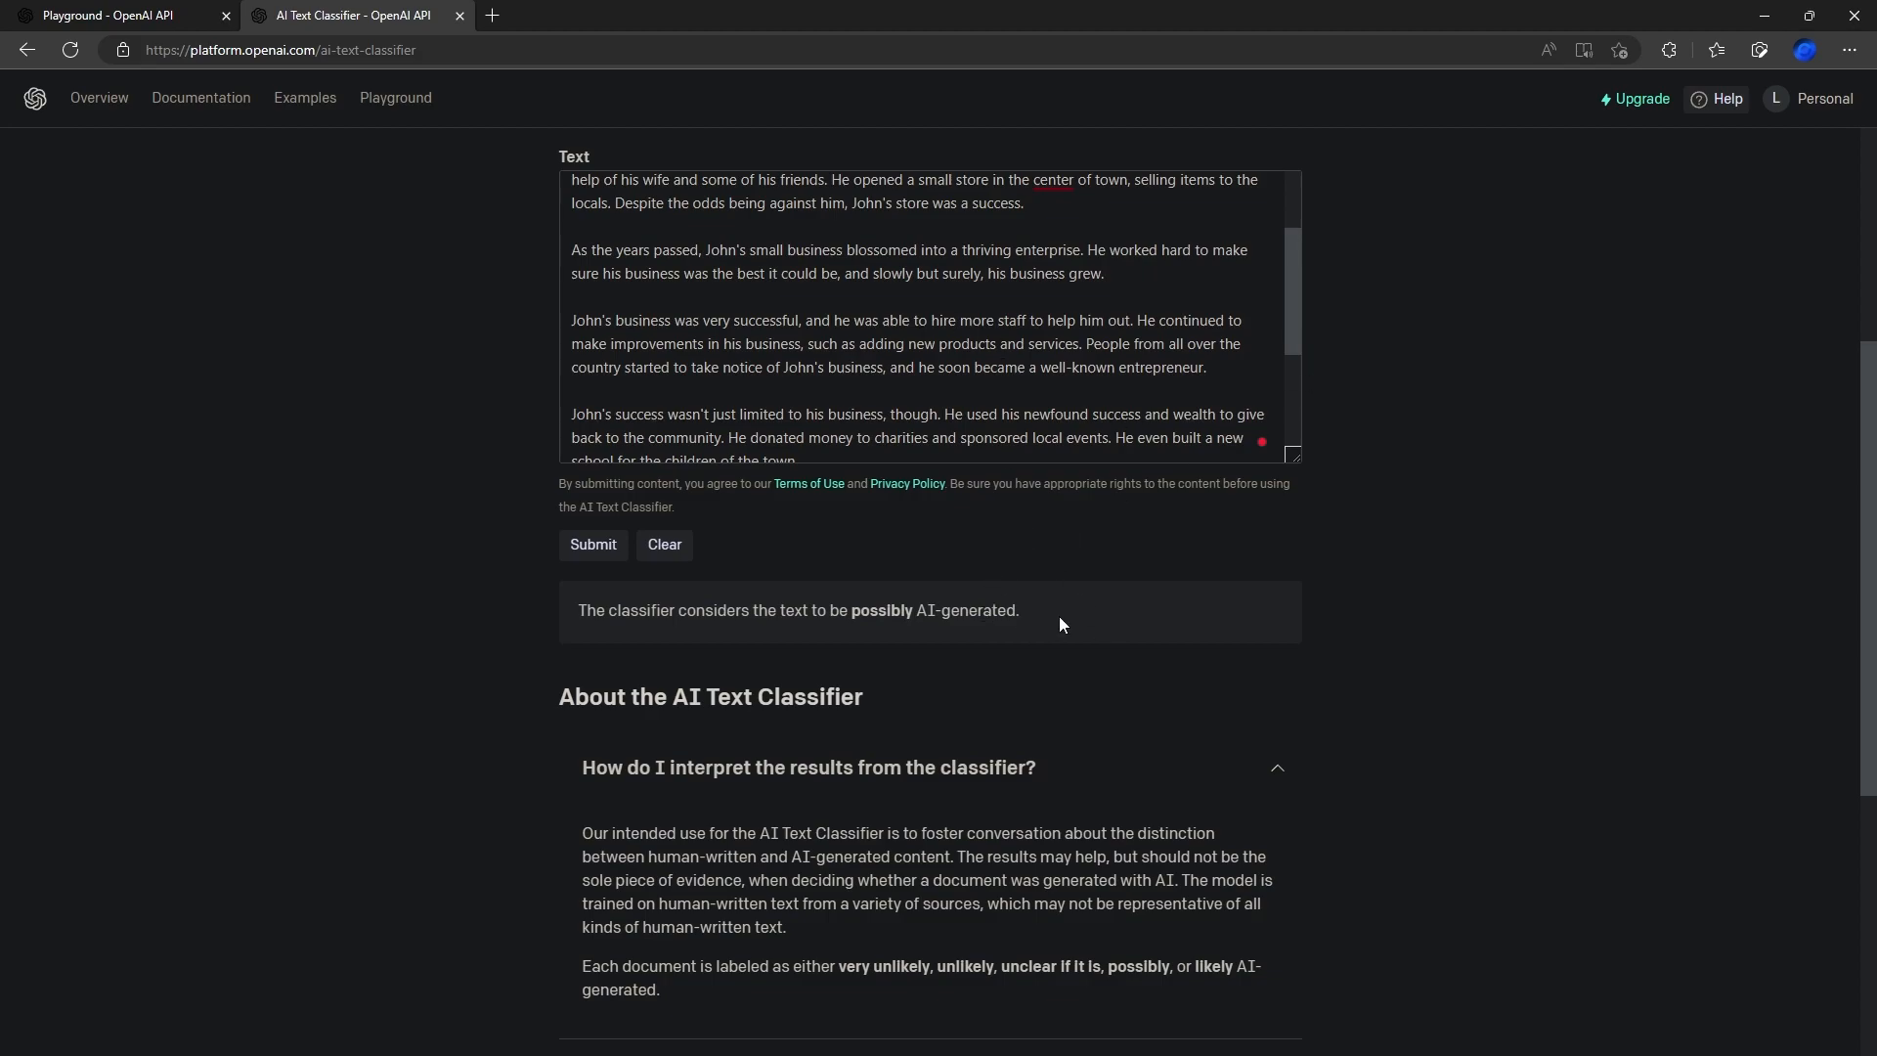
pyautogui.moveTo(1514, 517)
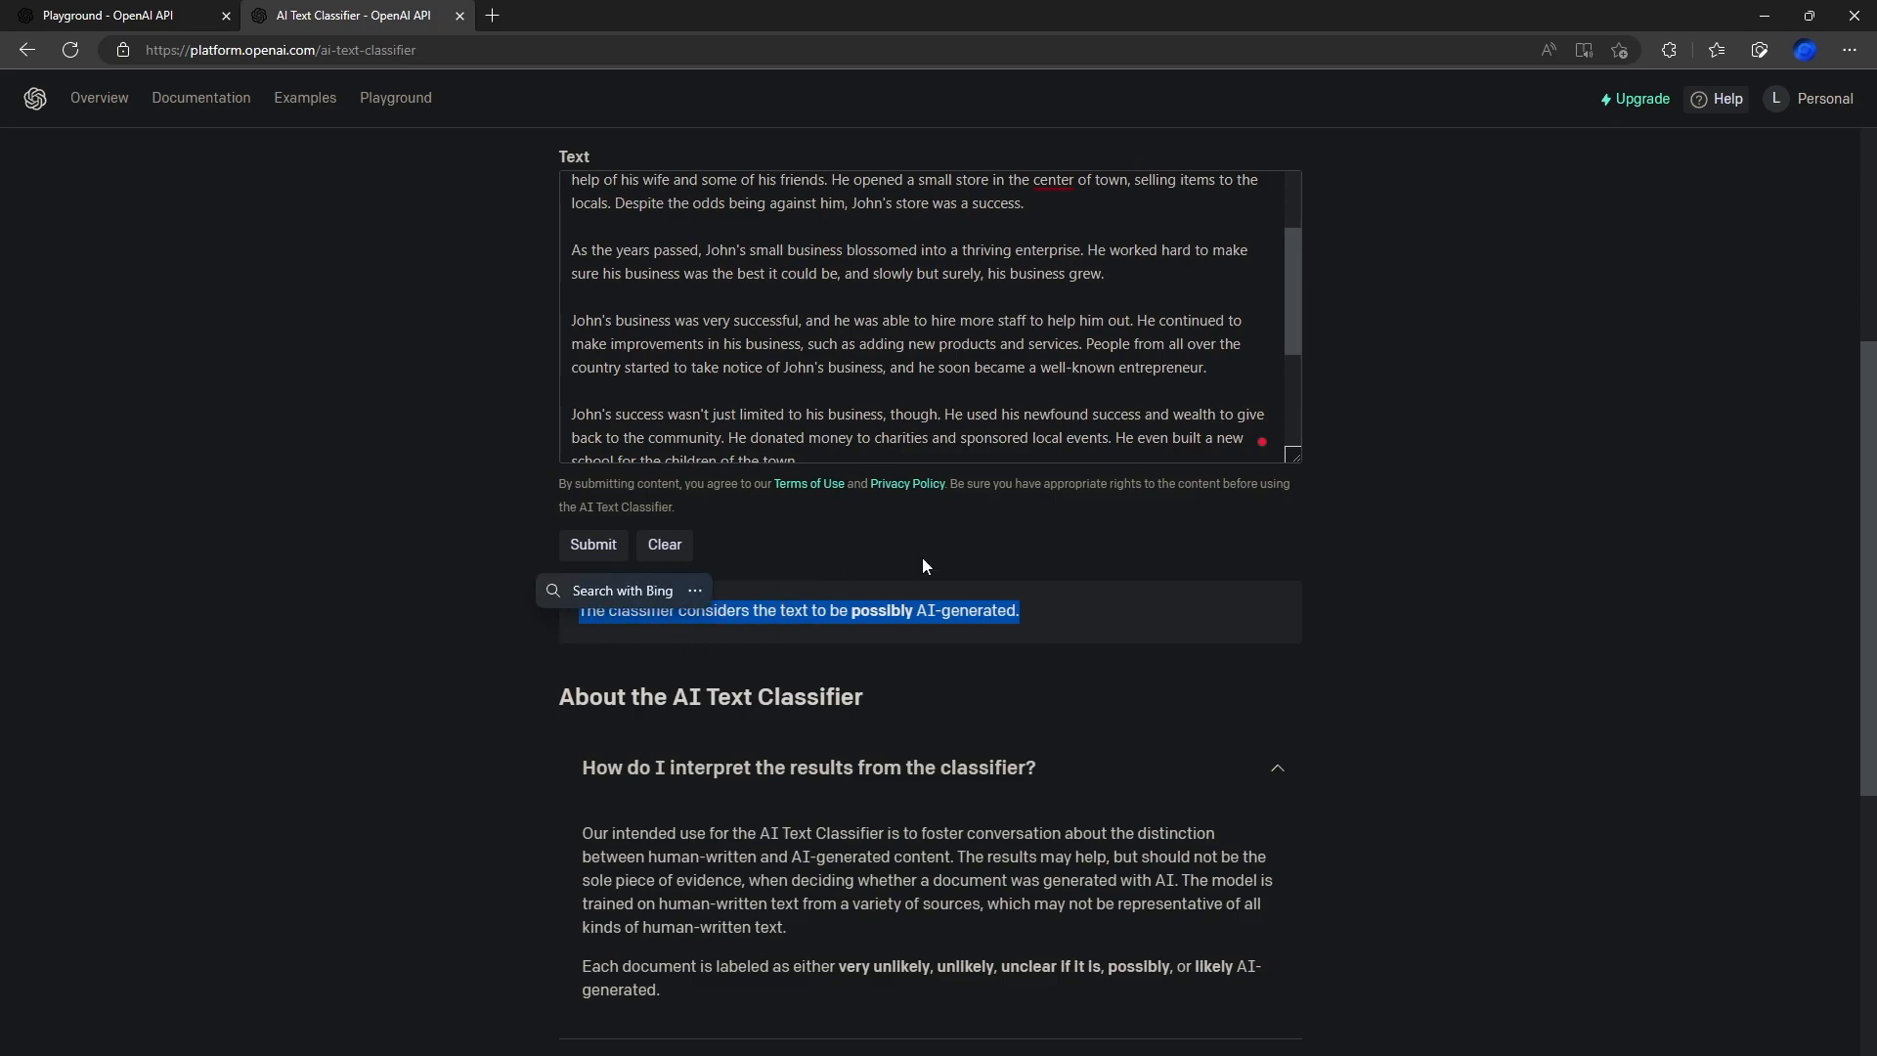
pyautogui.scroll(3)
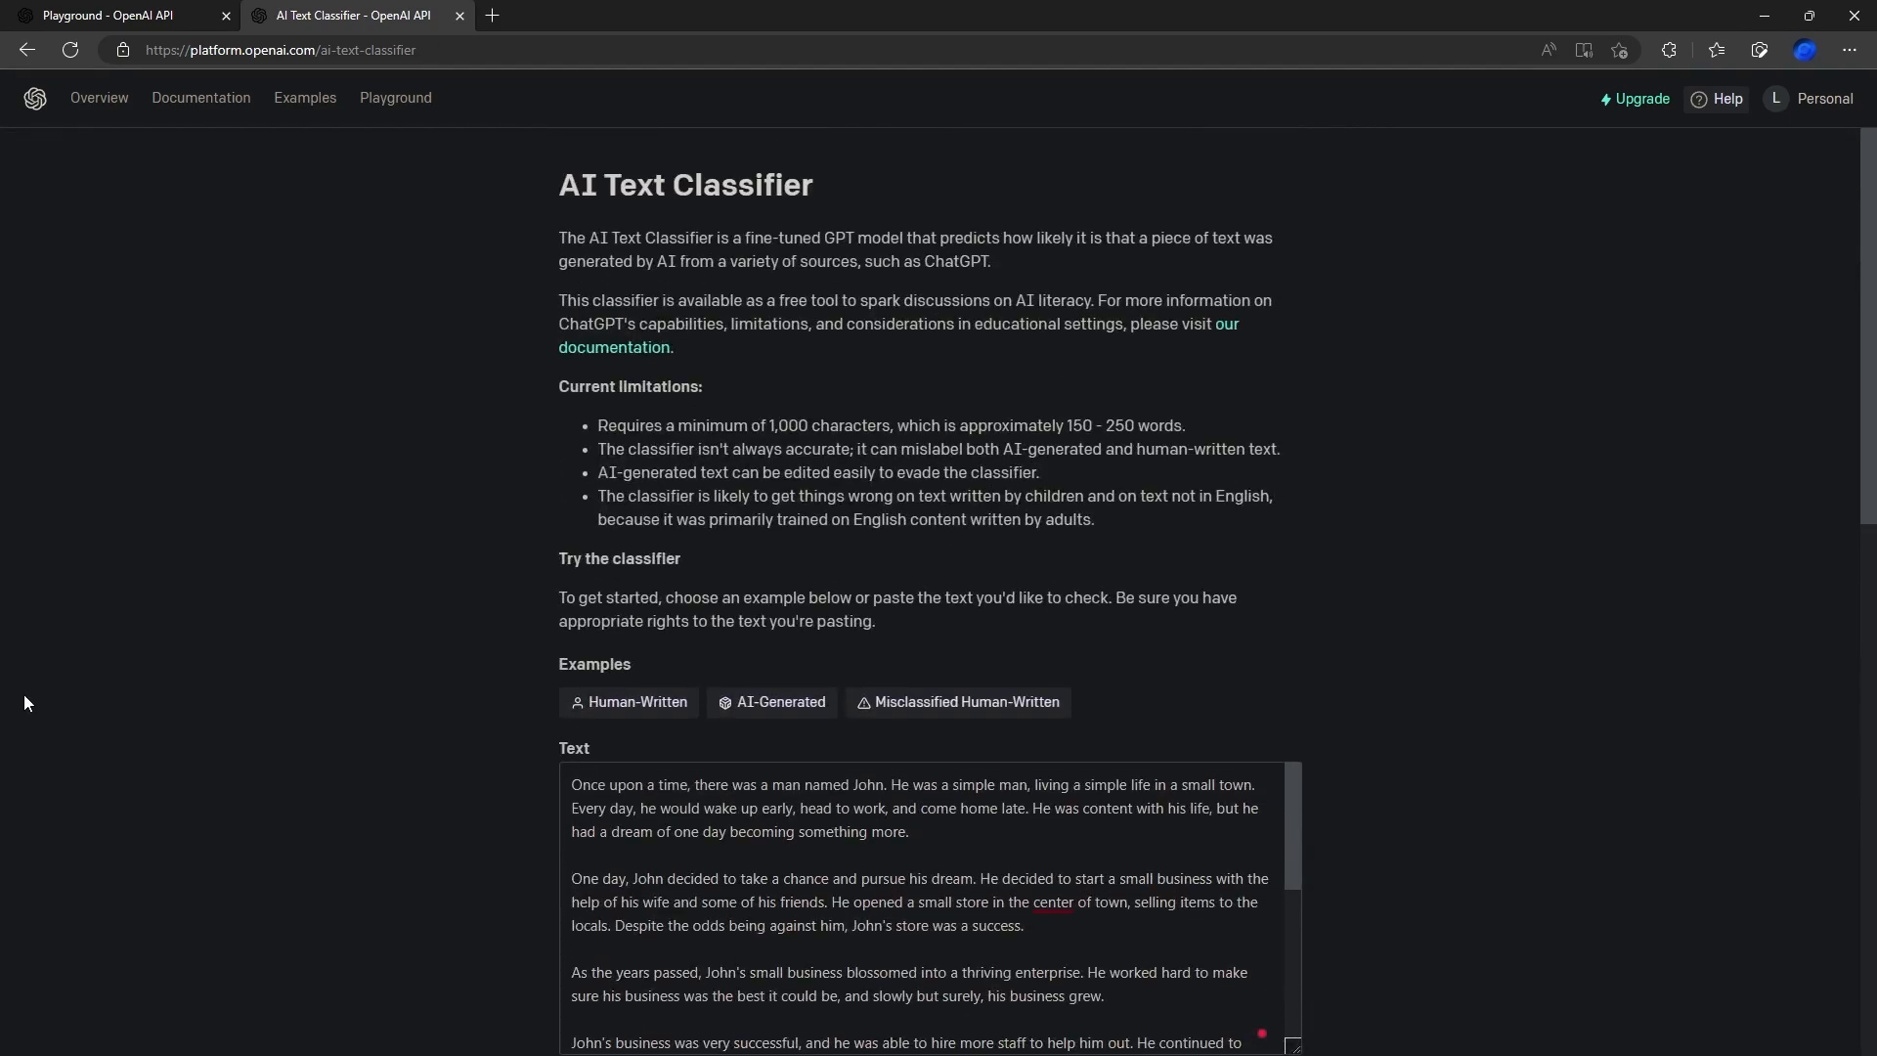
pyautogui.moveTo(452, 9)
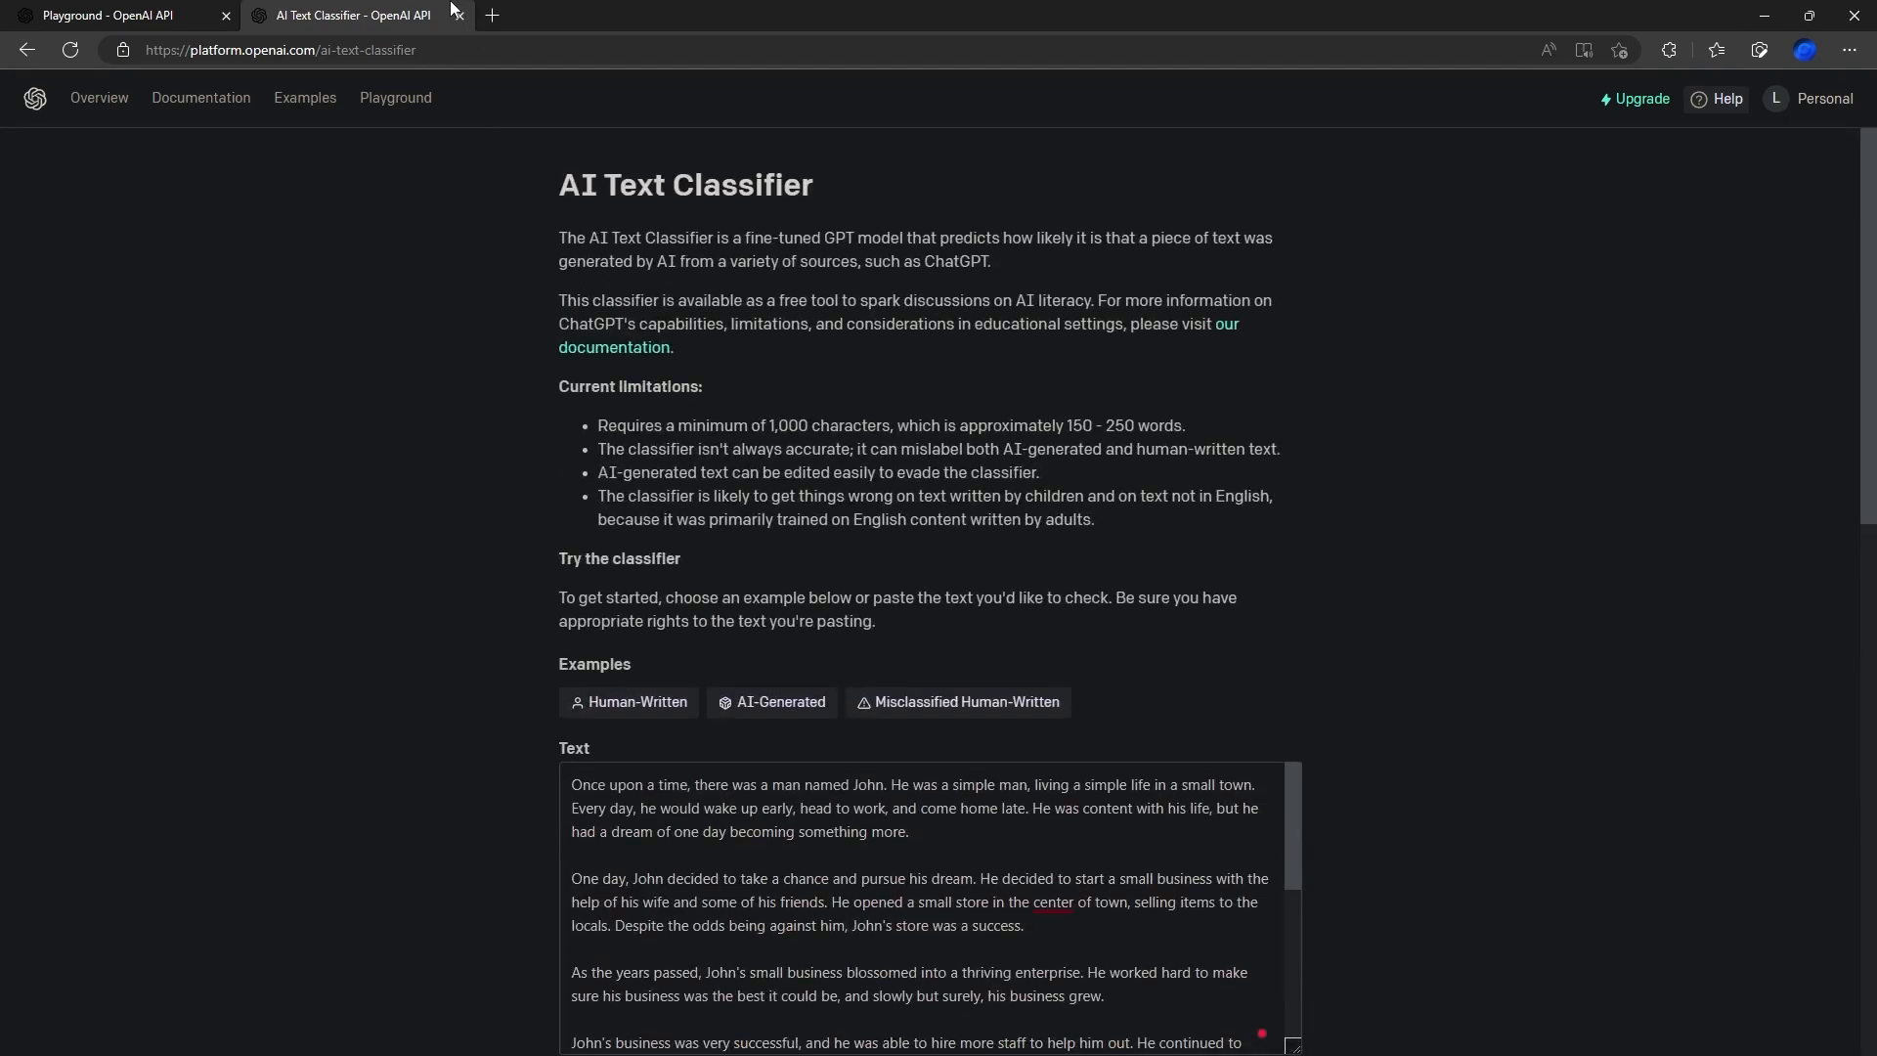
pyautogui.moveTo(851, 343)
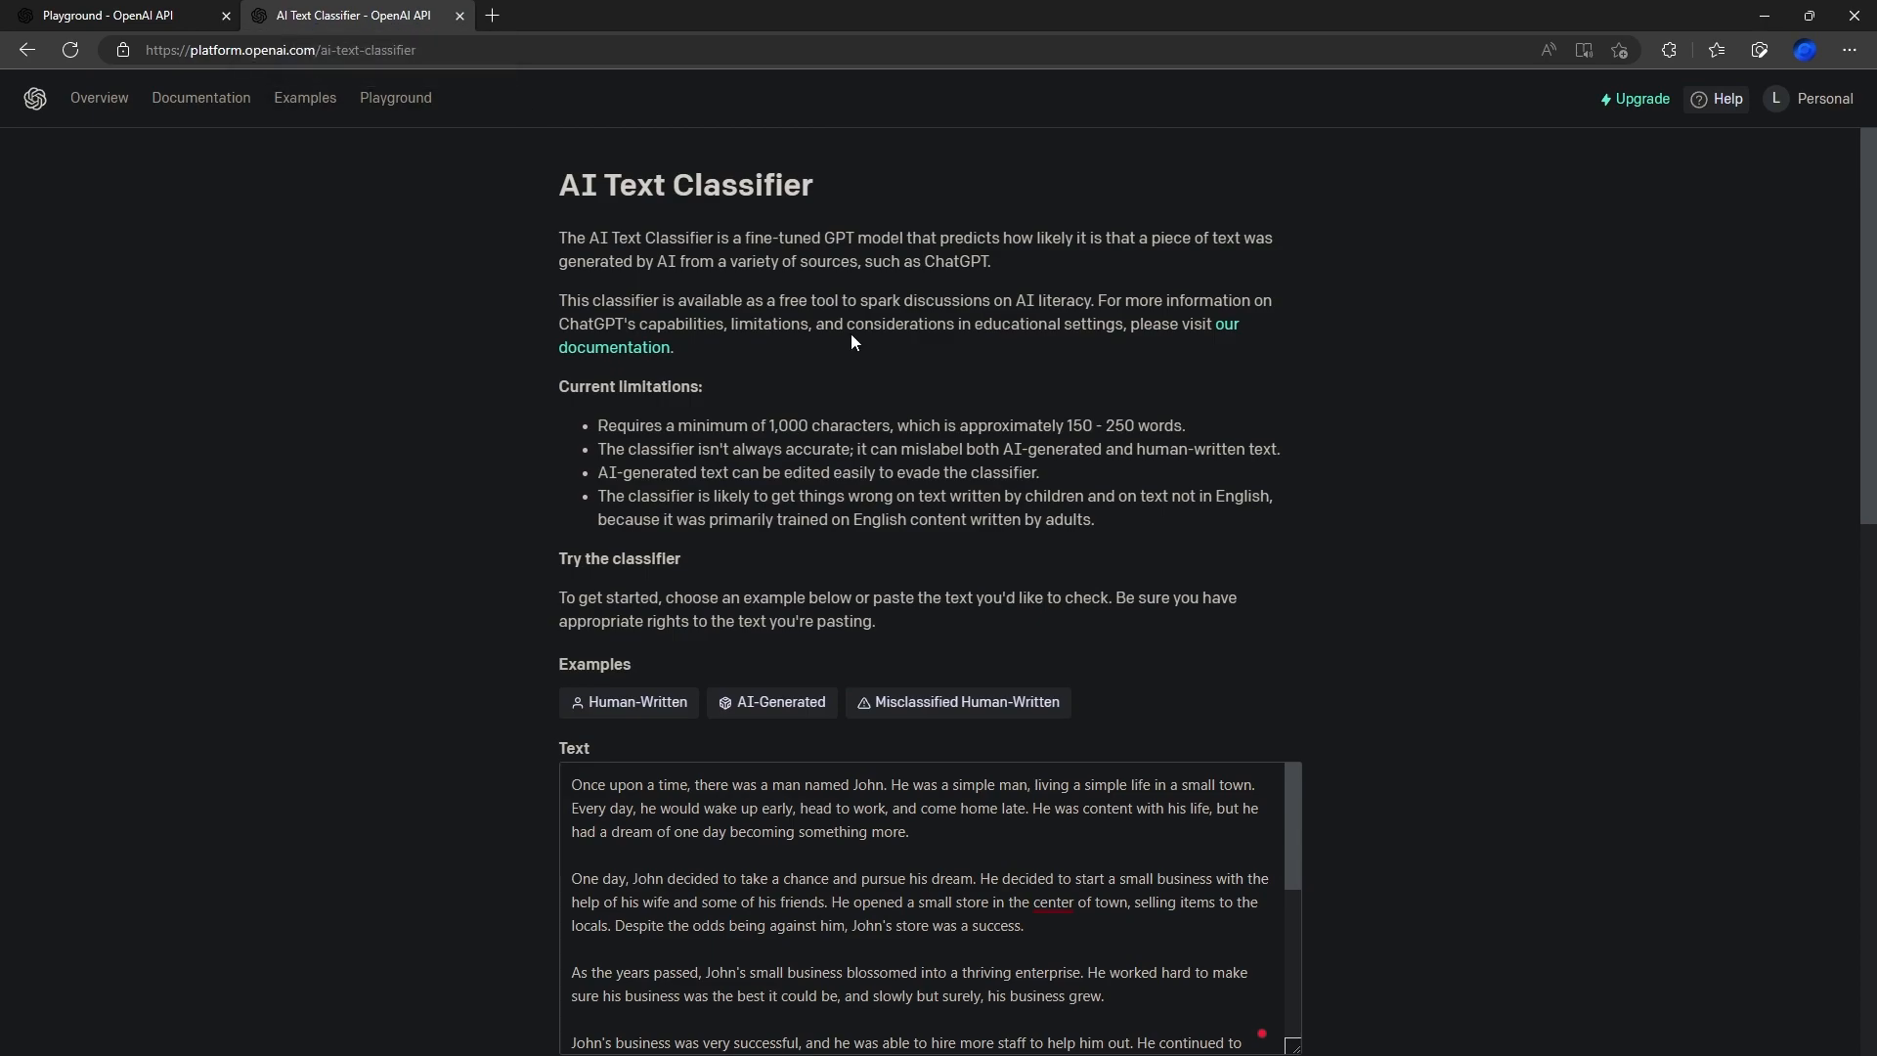
pyautogui.moveTo(1277, 177)
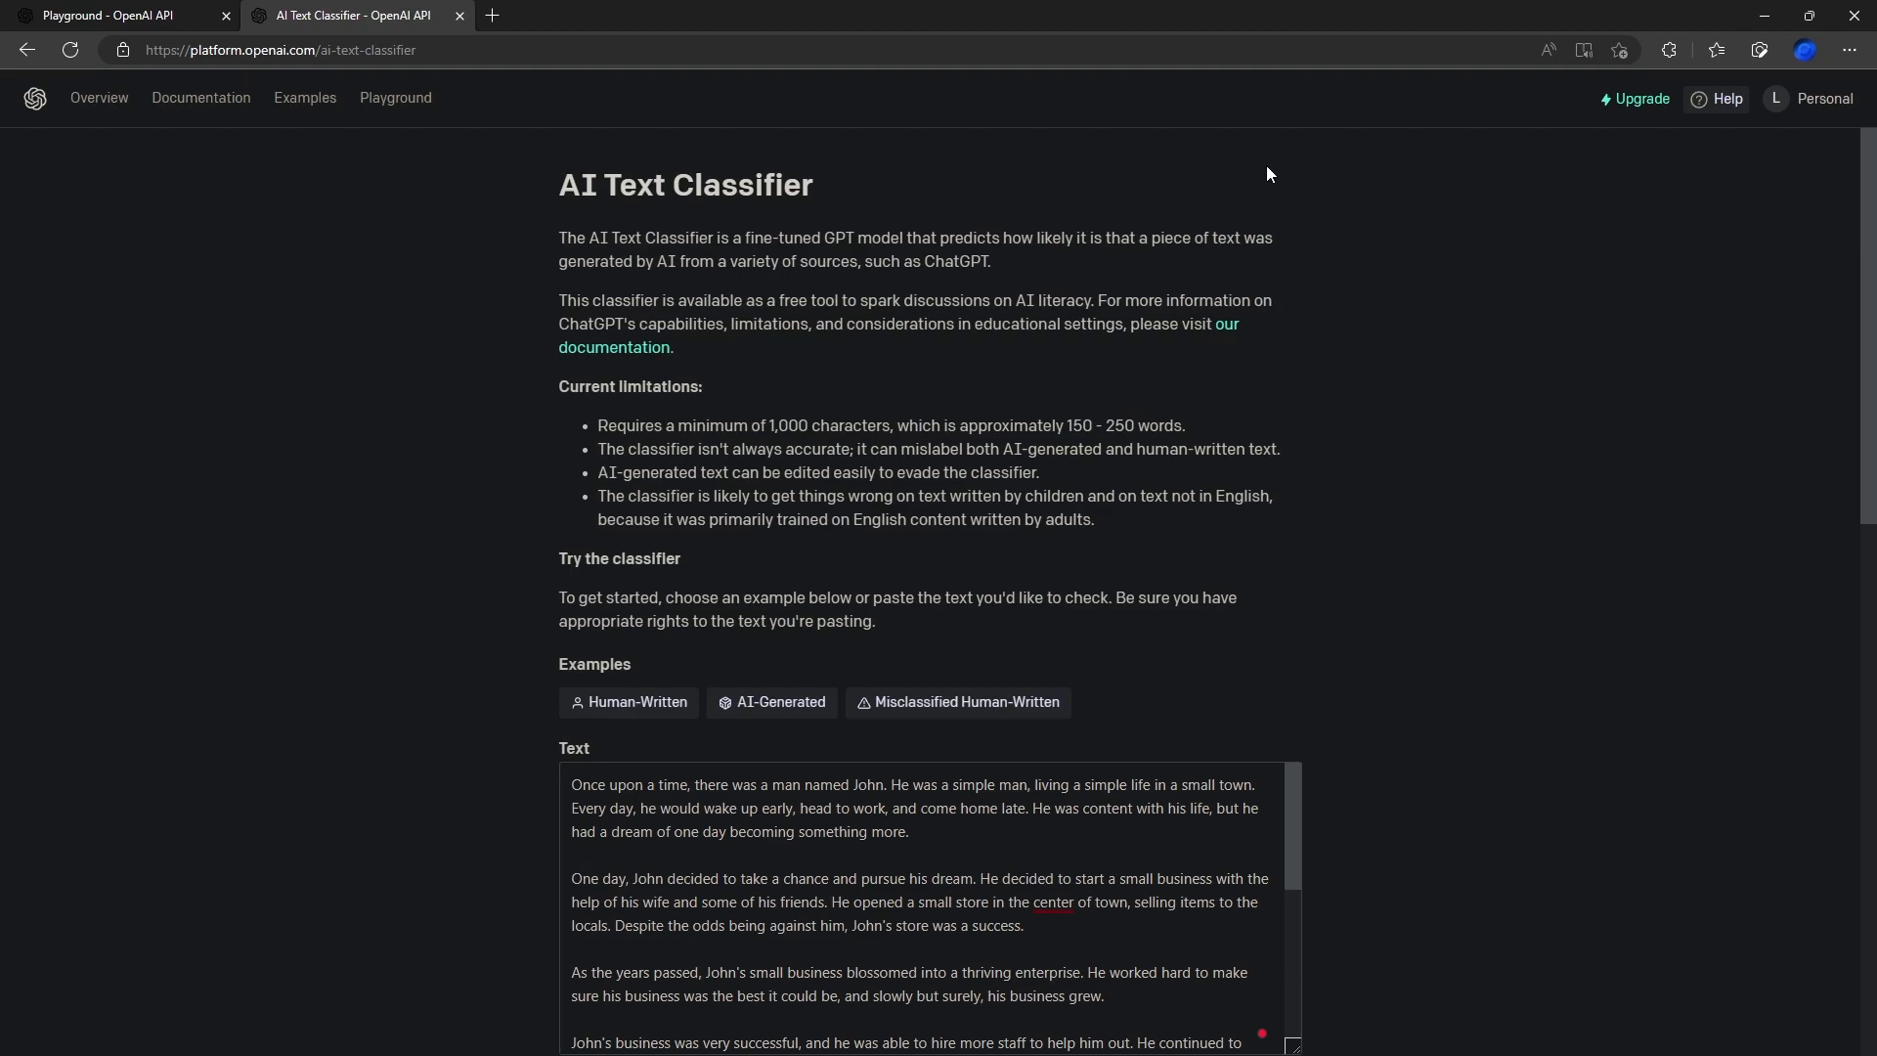
pyautogui.moveTo(1695, 9)
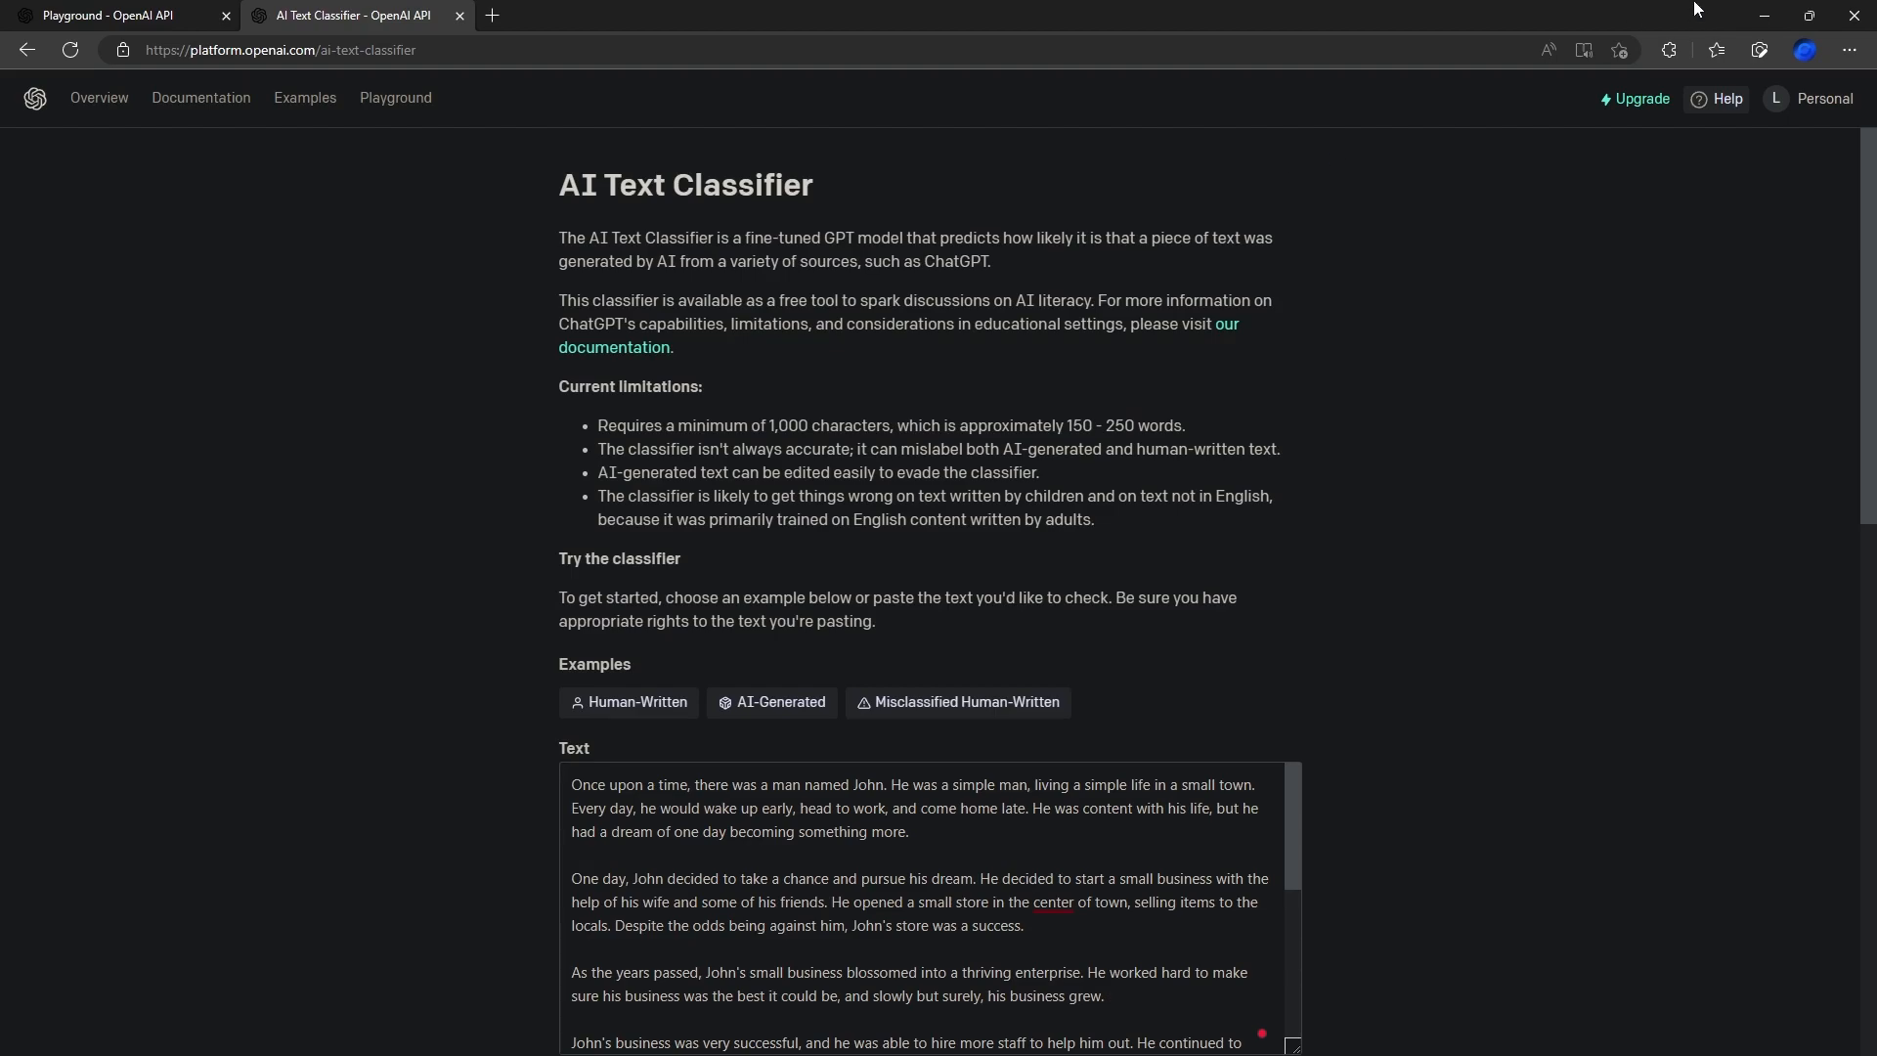